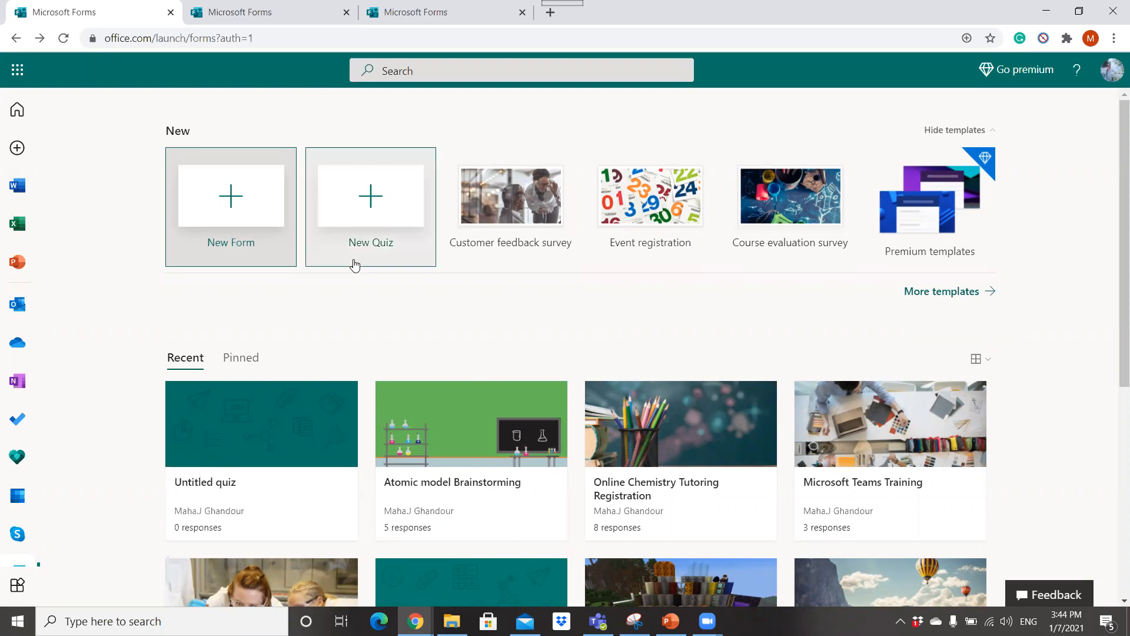
pyautogui.moveTo(387, 237)
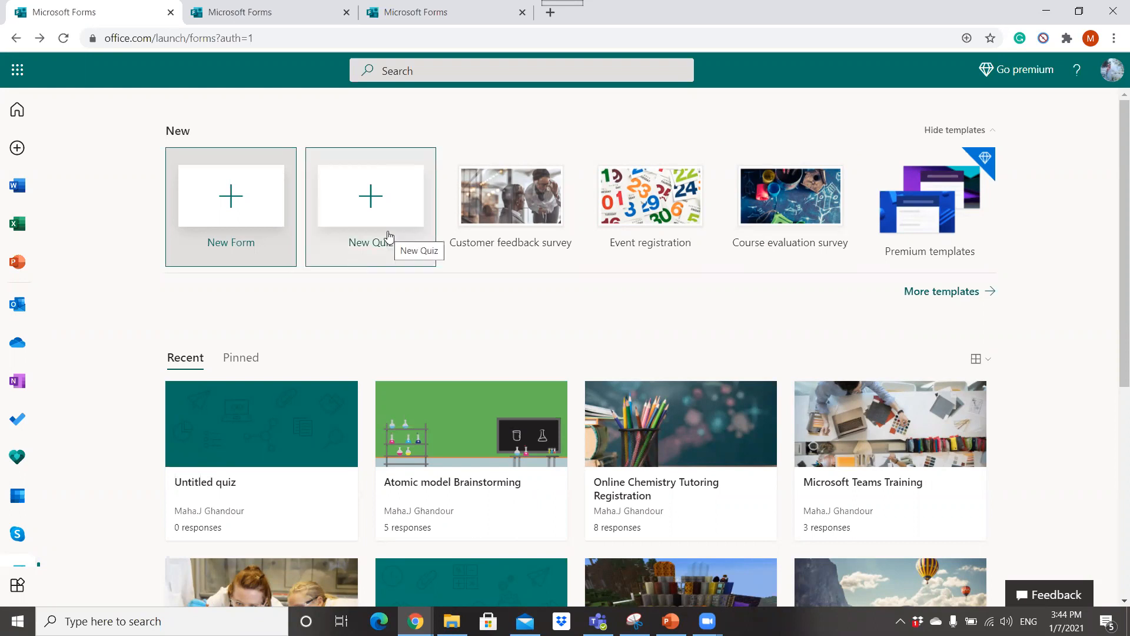
# Step: Start a new blank quiz from the Forms home page
pyautogui.click(370, 205)
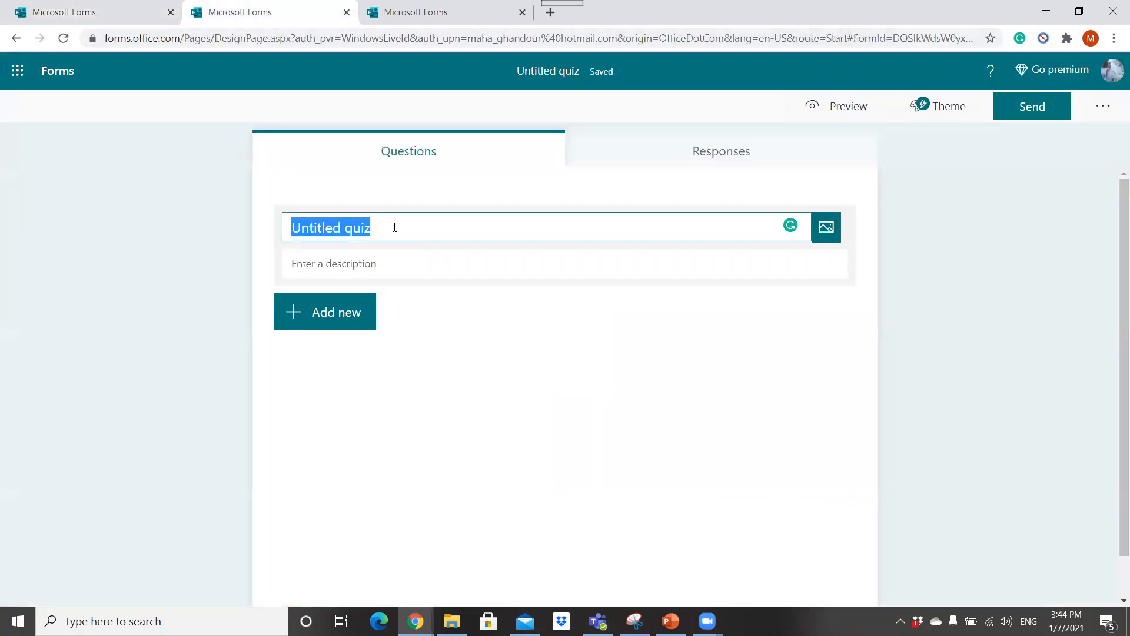
# Step: Title the quiz 'Grade 9 B Chemistry', describe it 'Atomic Model', and begin a new question
pyautogui.write('Grade')
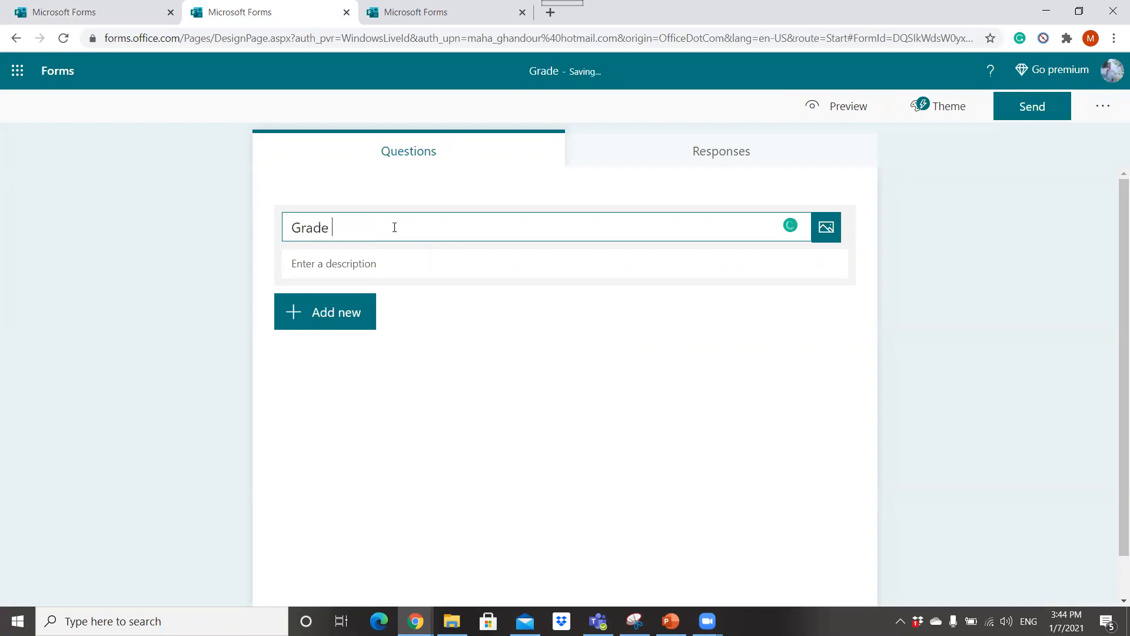
pyautogui.write('9 B')
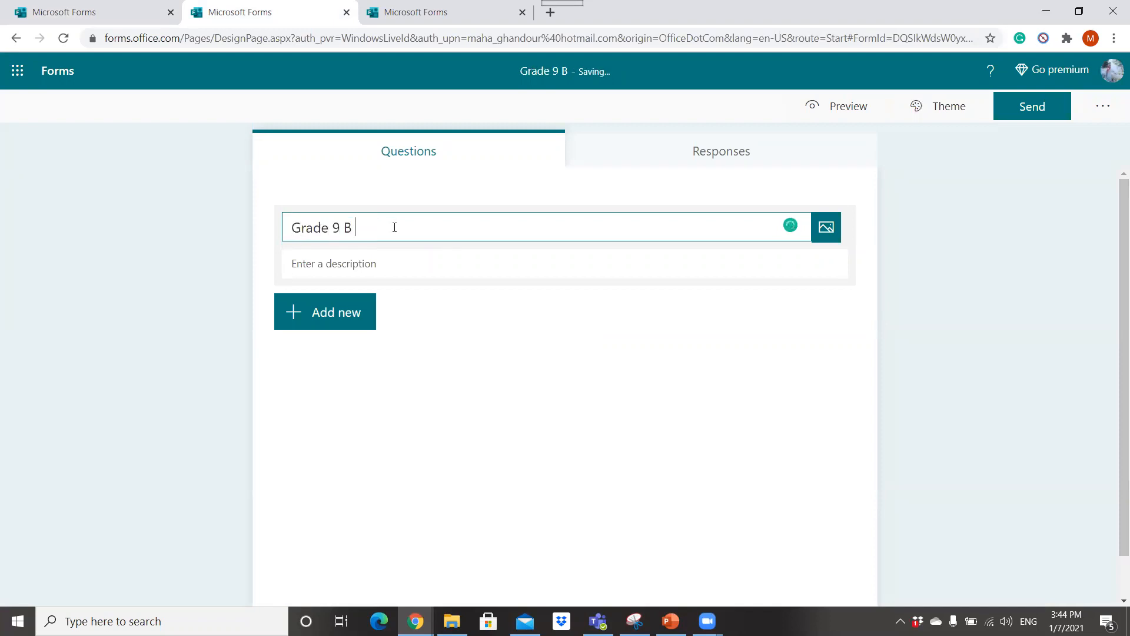
pyautogui.write('Che')
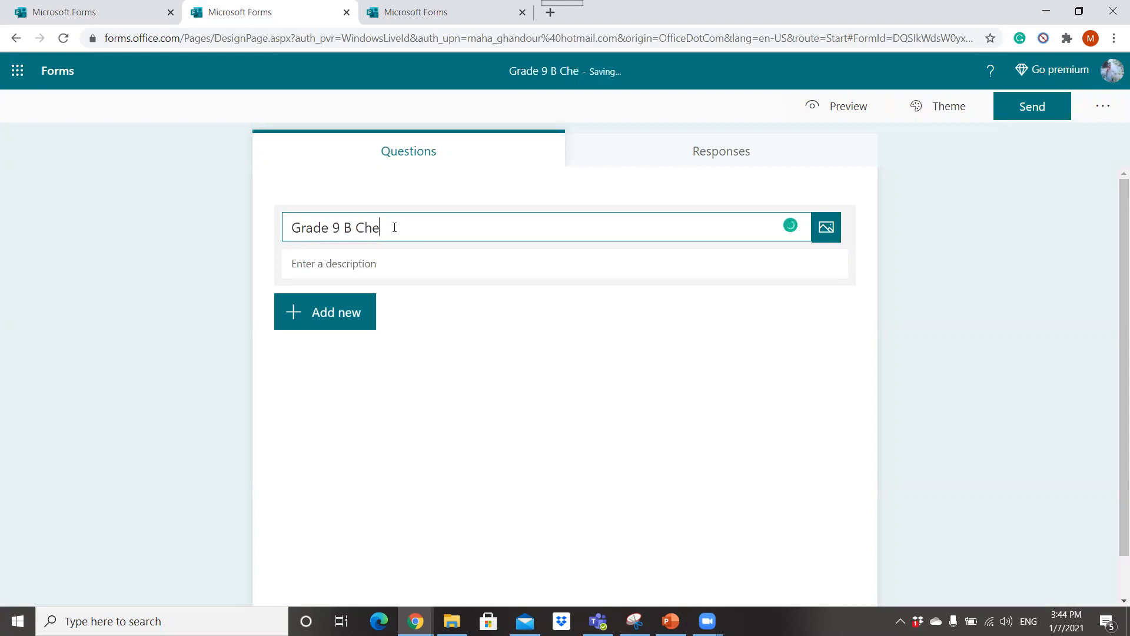
pyautogui.write('mistry')
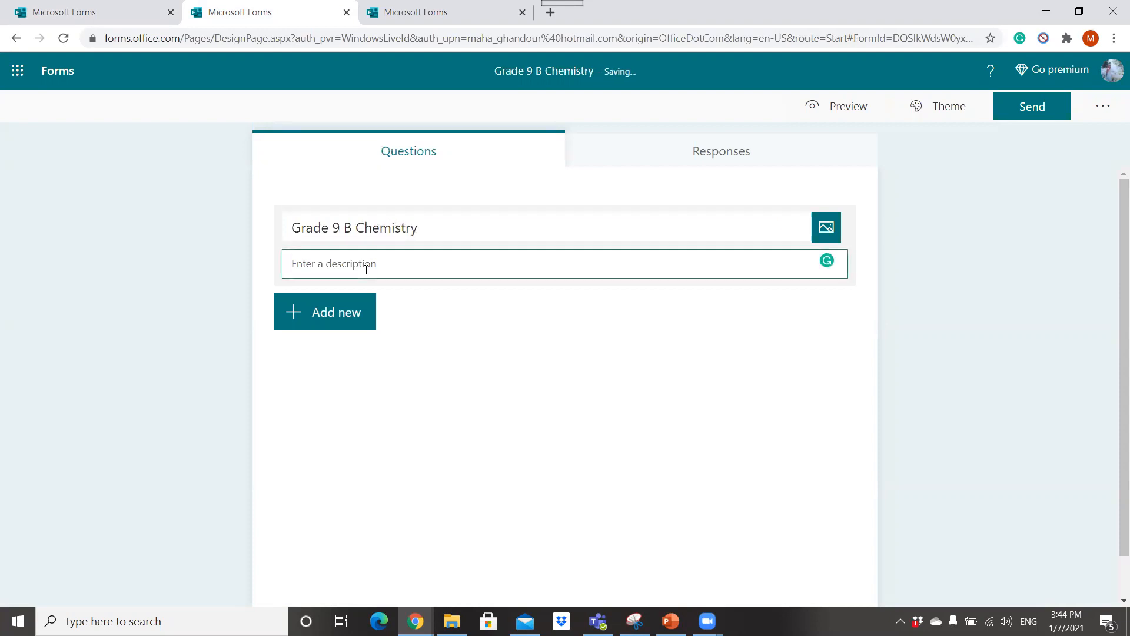
pyautogui.write('Atomic Model')
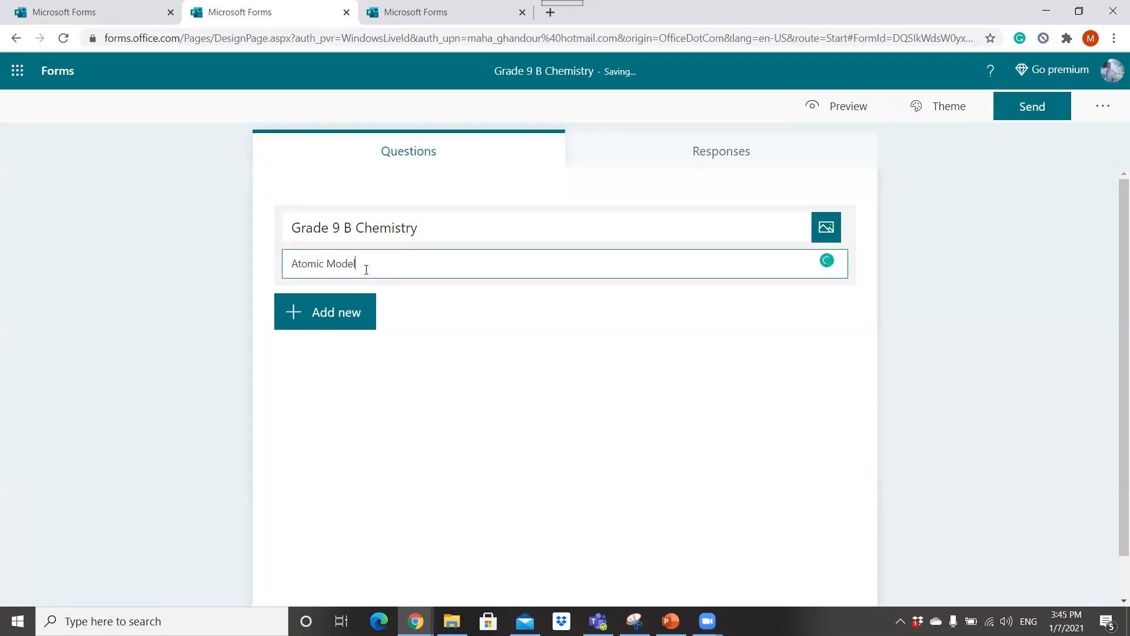
pyautogui.click(325, 310)
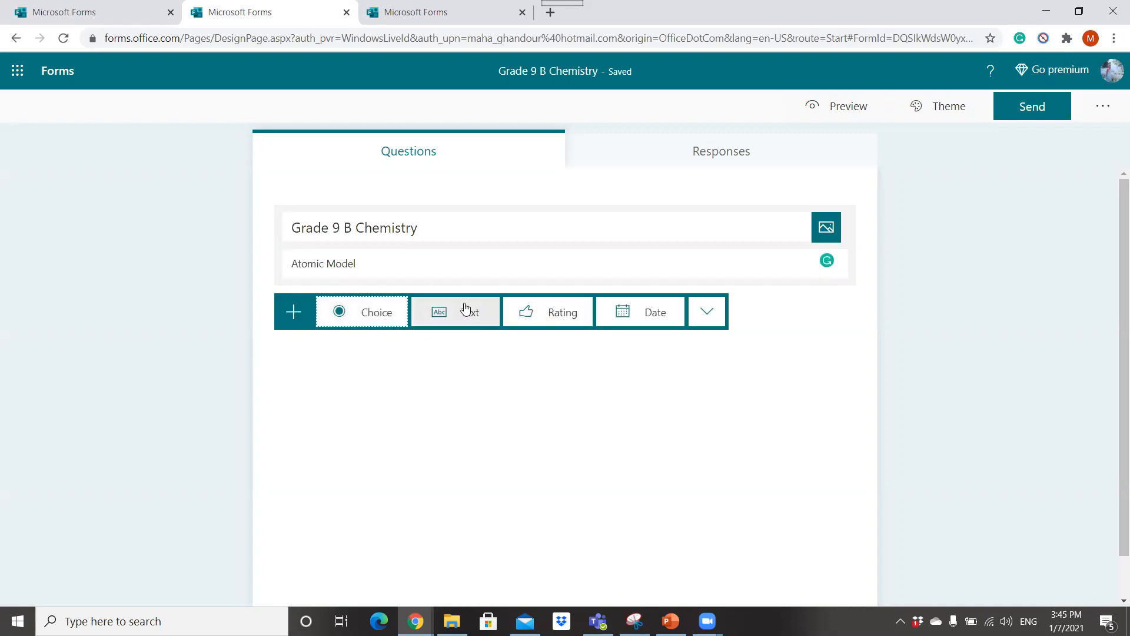
pyautogui.moveTo(603, 325)
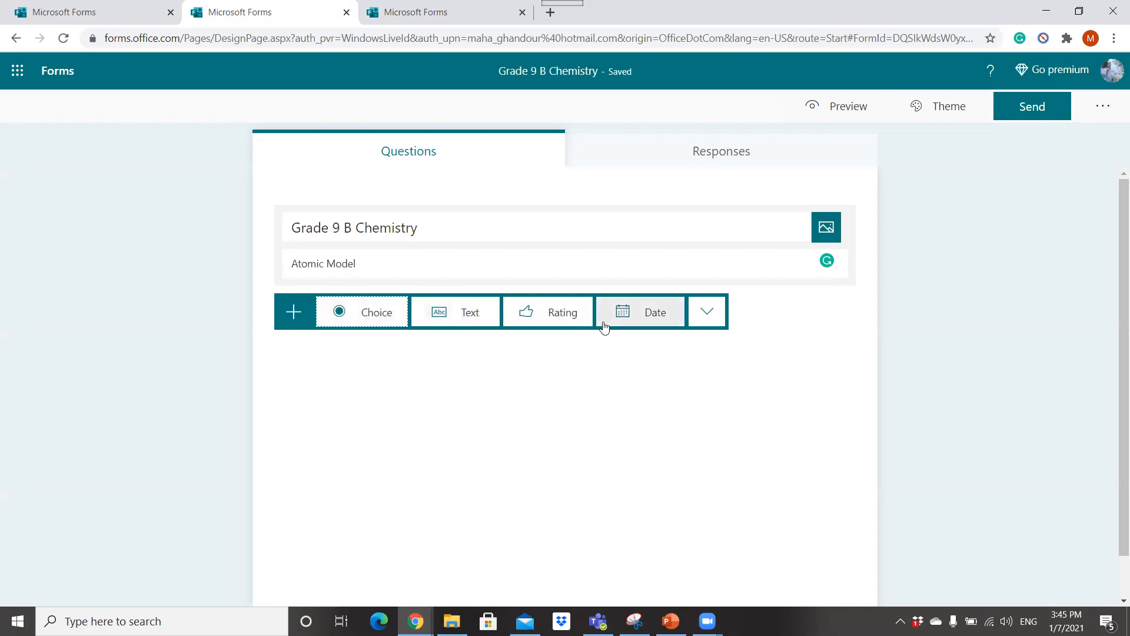
# Step: Reveal the extra question types: Ranking, Likert, Net Promoter Score and Section
pyautogui.click(707, 311)
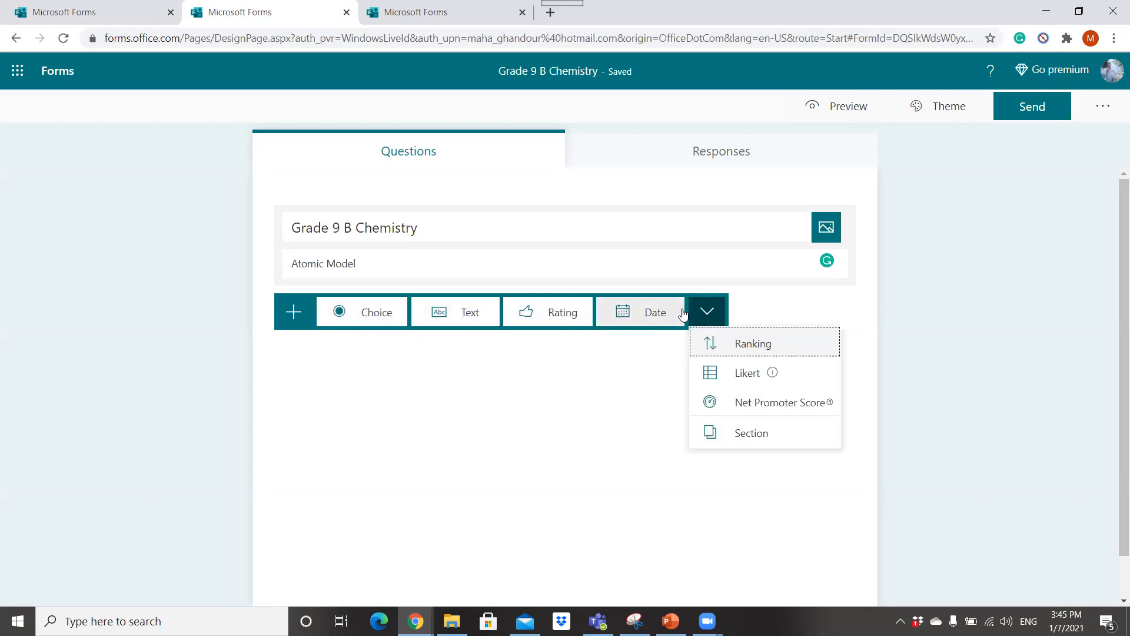
pyautogui.moveTo(417, 329)
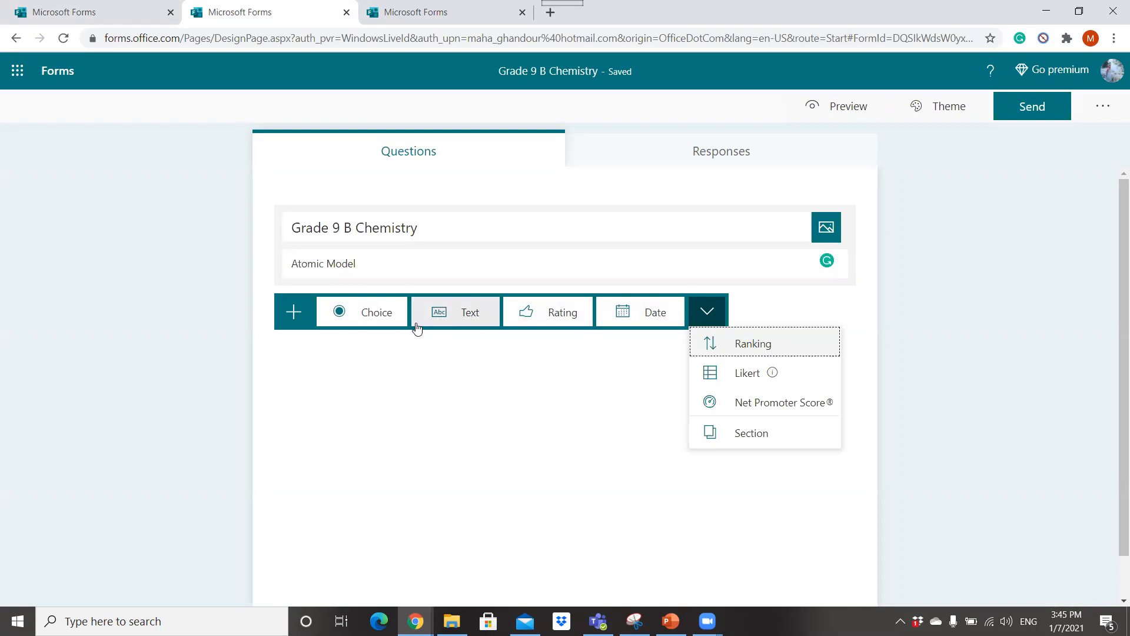
pyautogui.moveTo(375, 333)
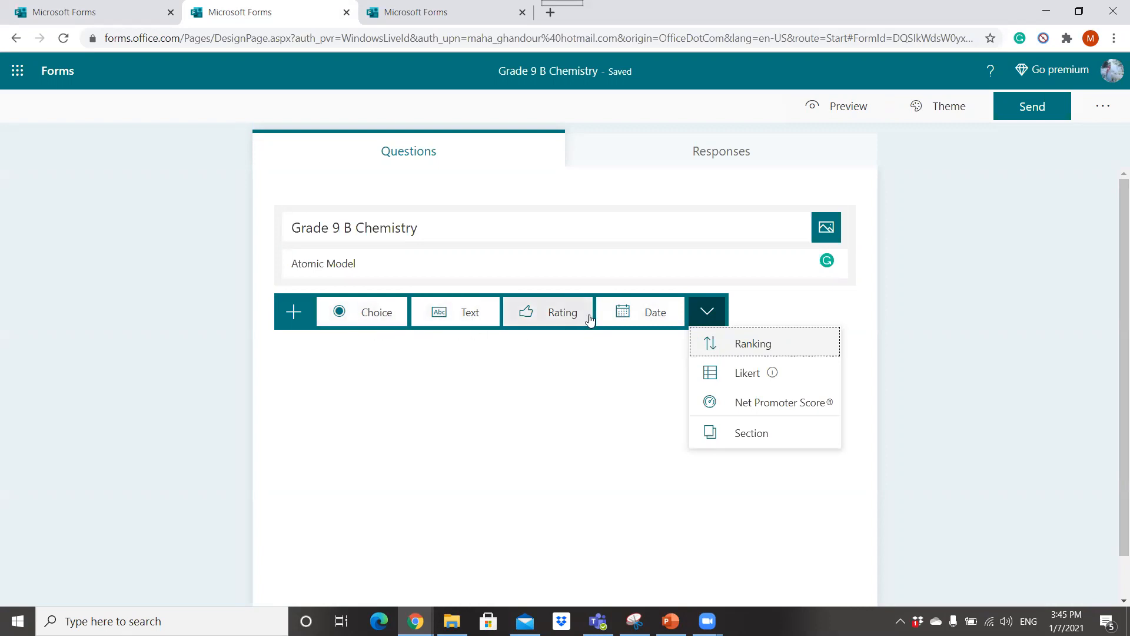
pyautogui.moveTo(747, 373)
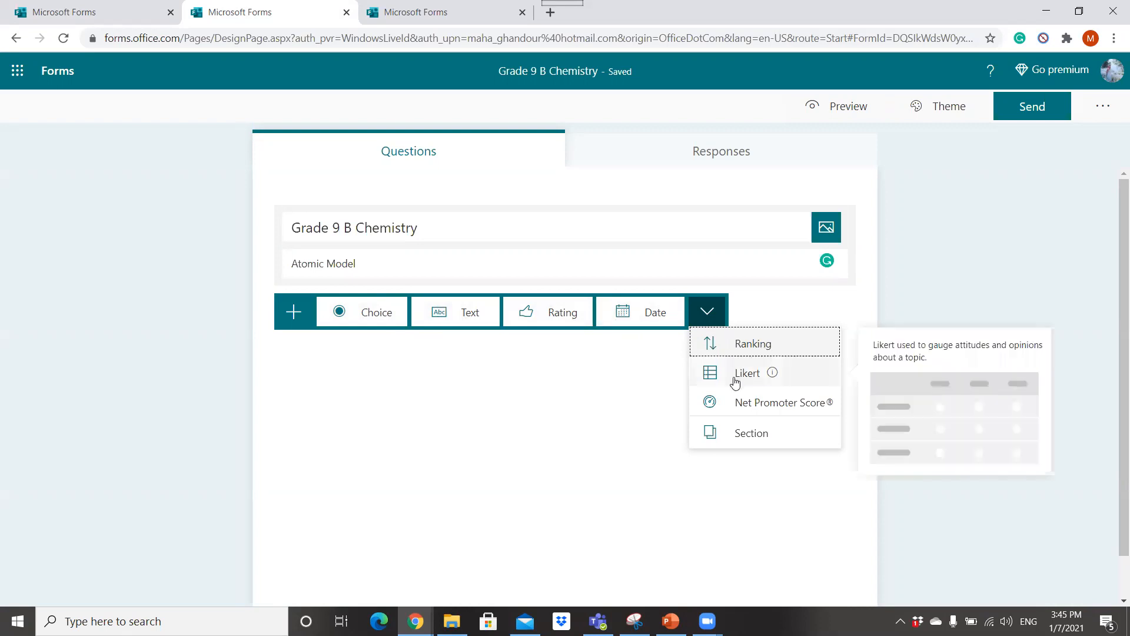
pyautogui.moveTo(734, 436)
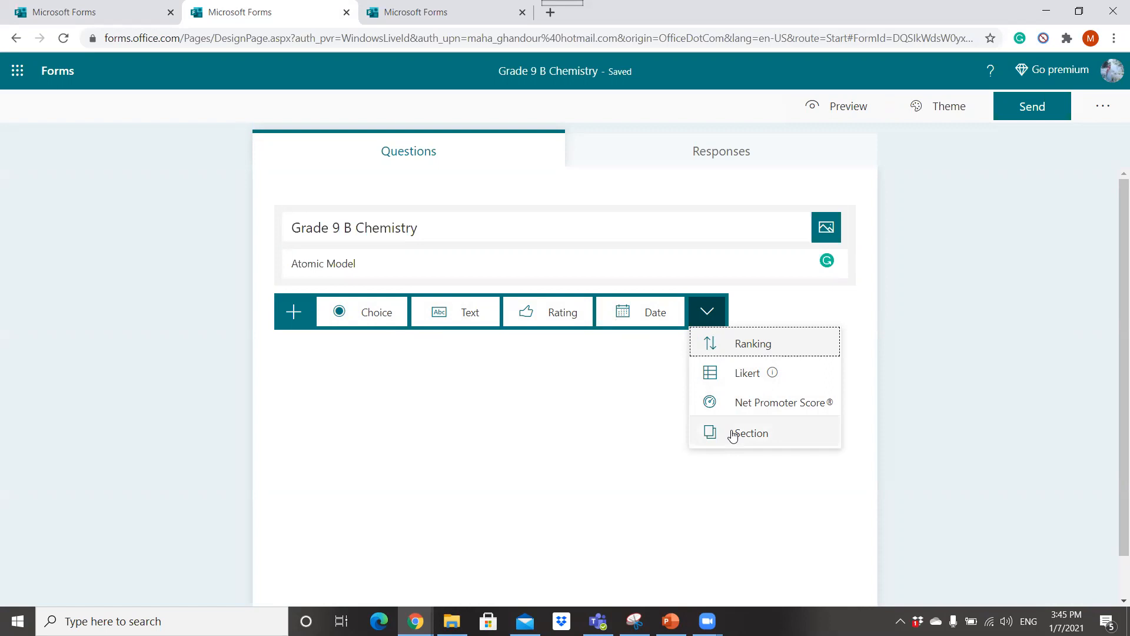
pyautogui.moveTo(576, 129)
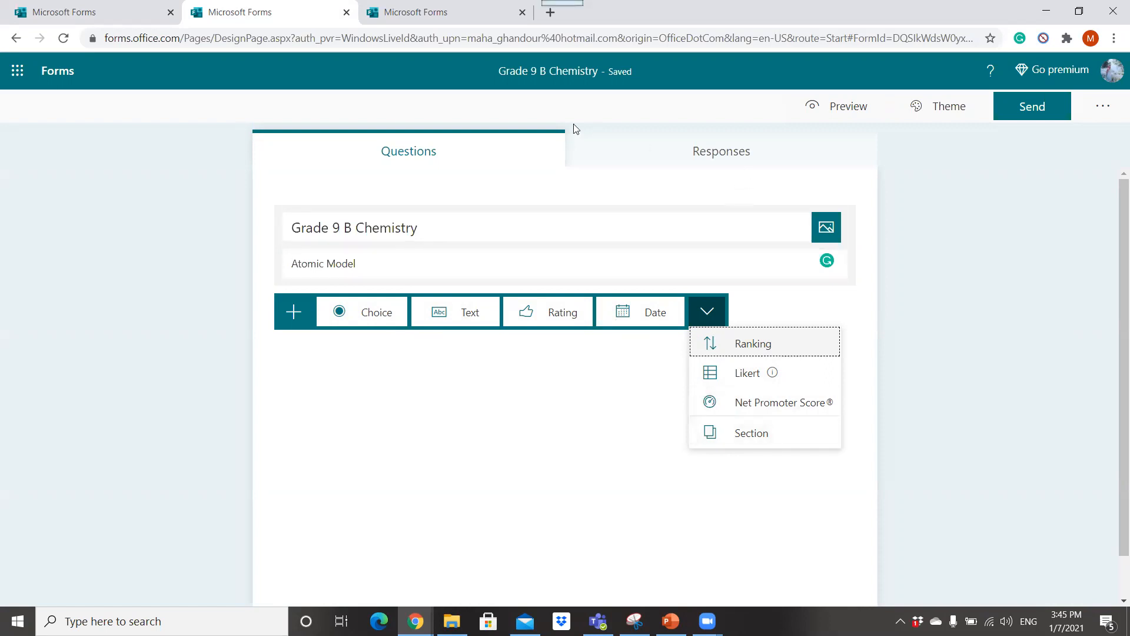
pyautogui.moveTo(483, 33)
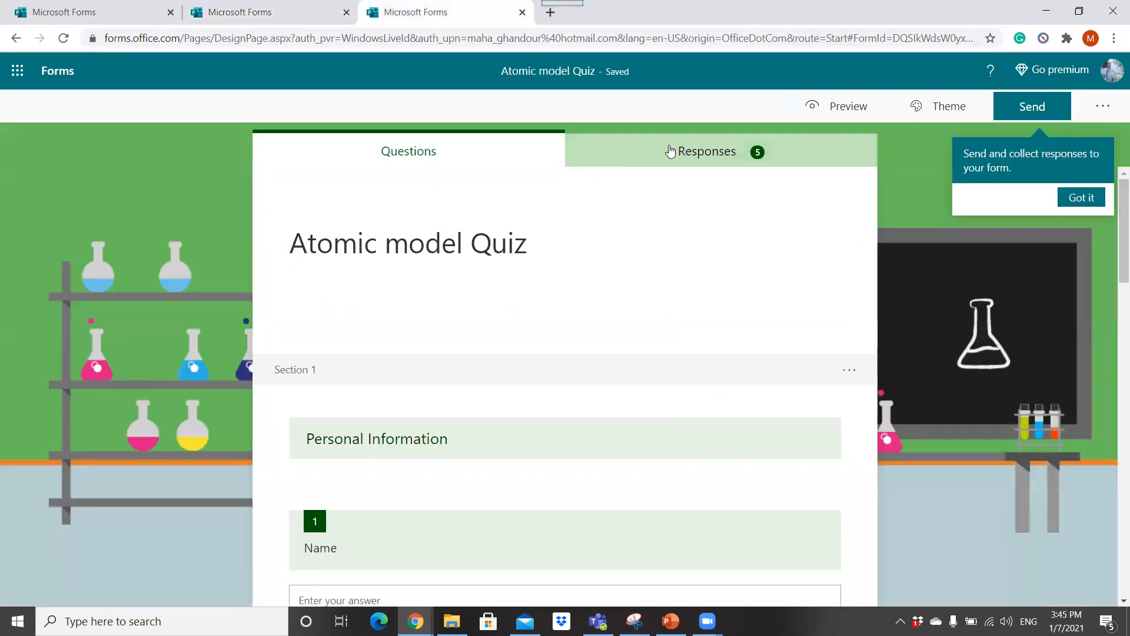
# Step: Show the quiz's Responses summary and review the per-question results of its 5 responses
pyautogui.click(706, 150)
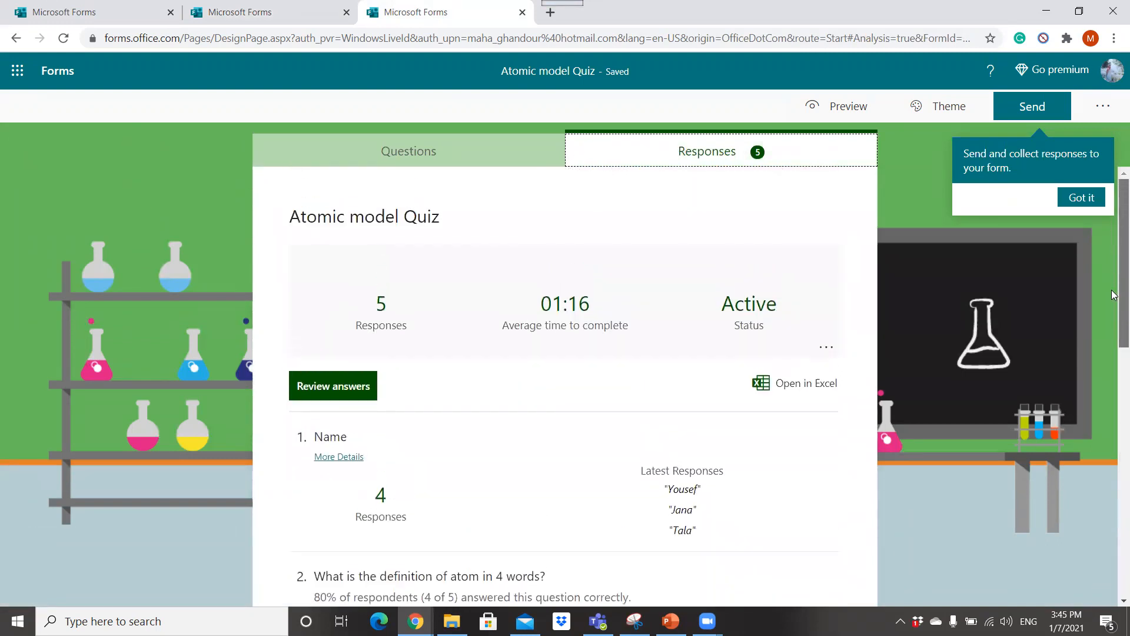
pyautogui.scroll(-3)
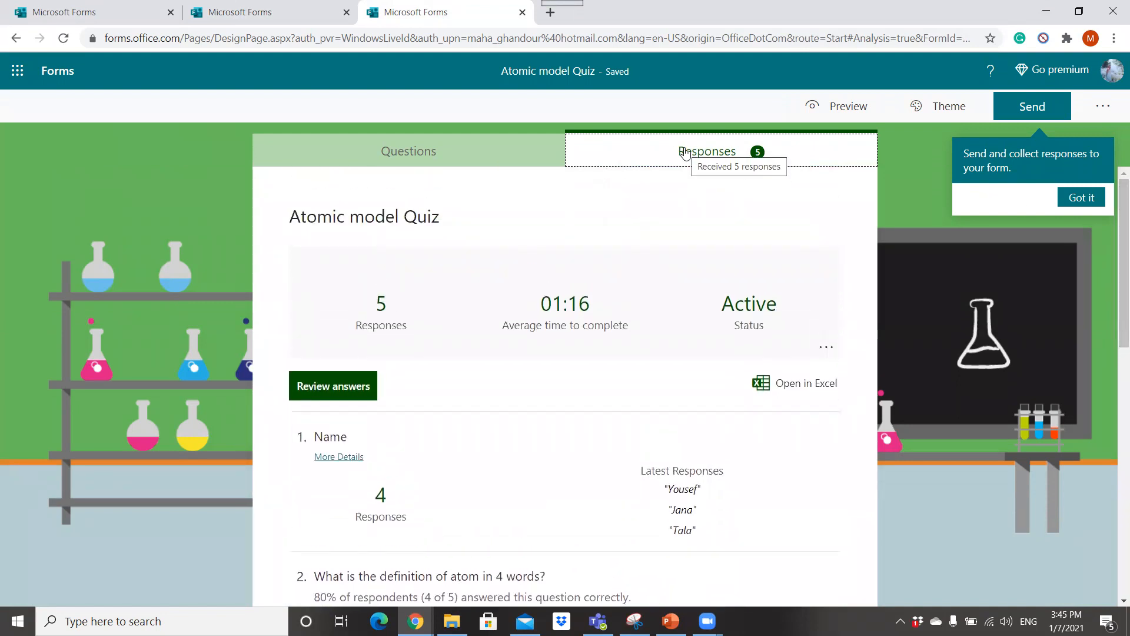
pyautogui.scroll(-3)
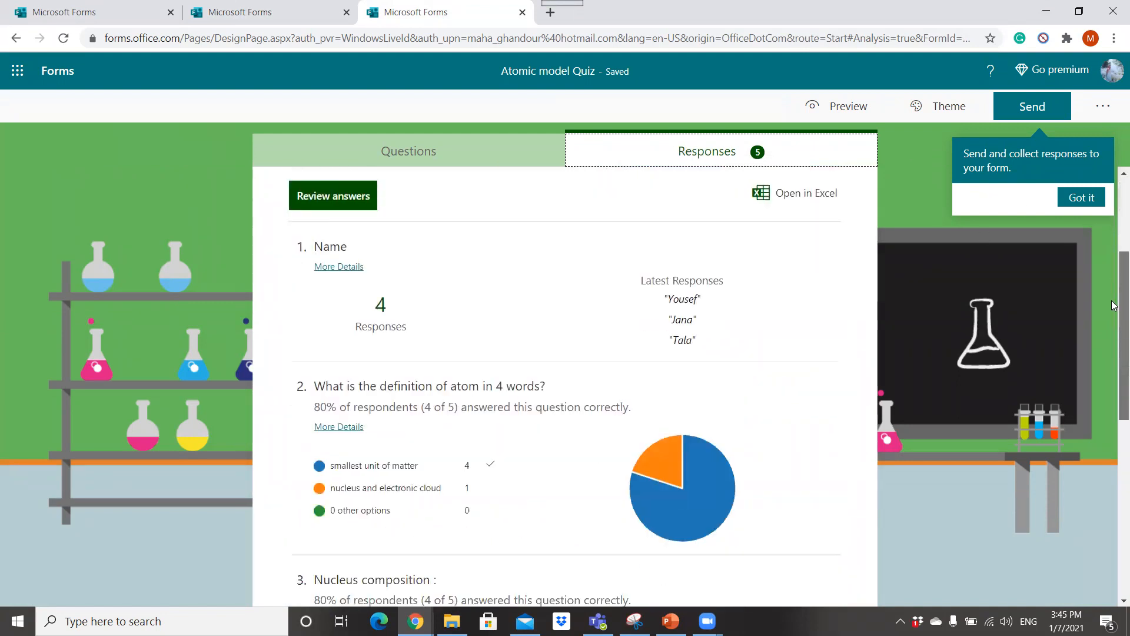
pyautogui.scroll(-3)
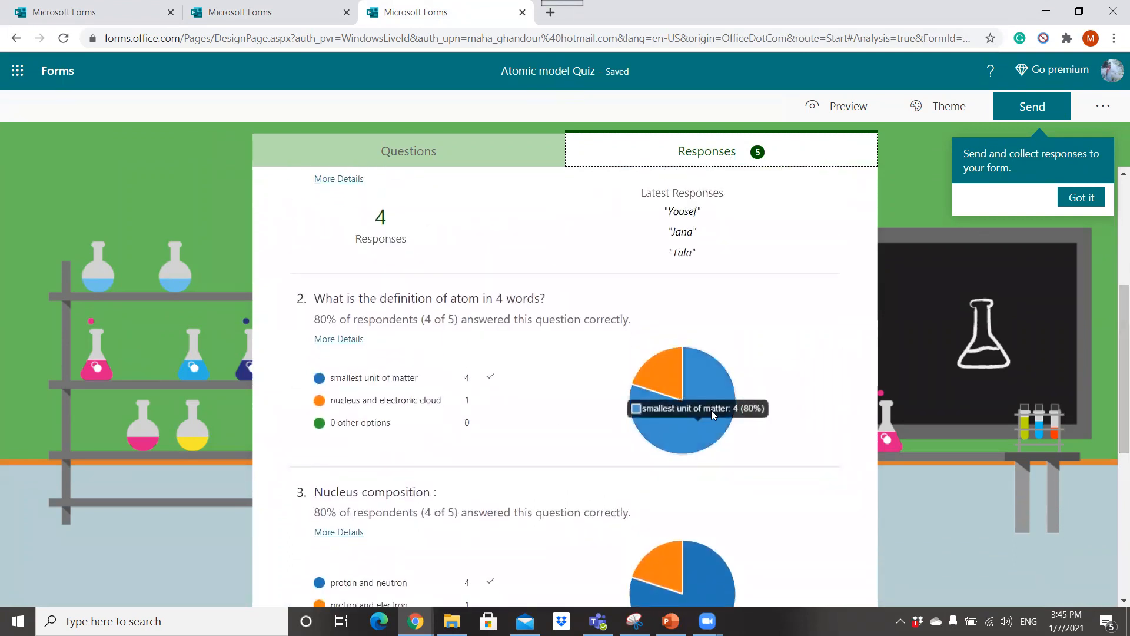
pyautogui.moveTo(674, 428)
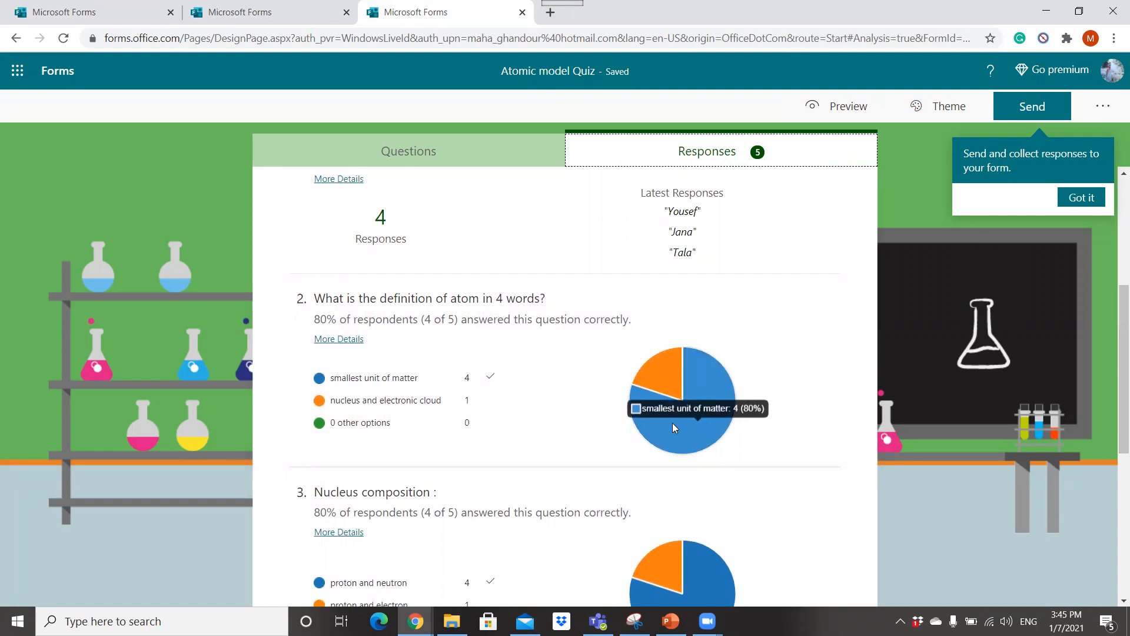
pyautogui.moveTo(721, 395)
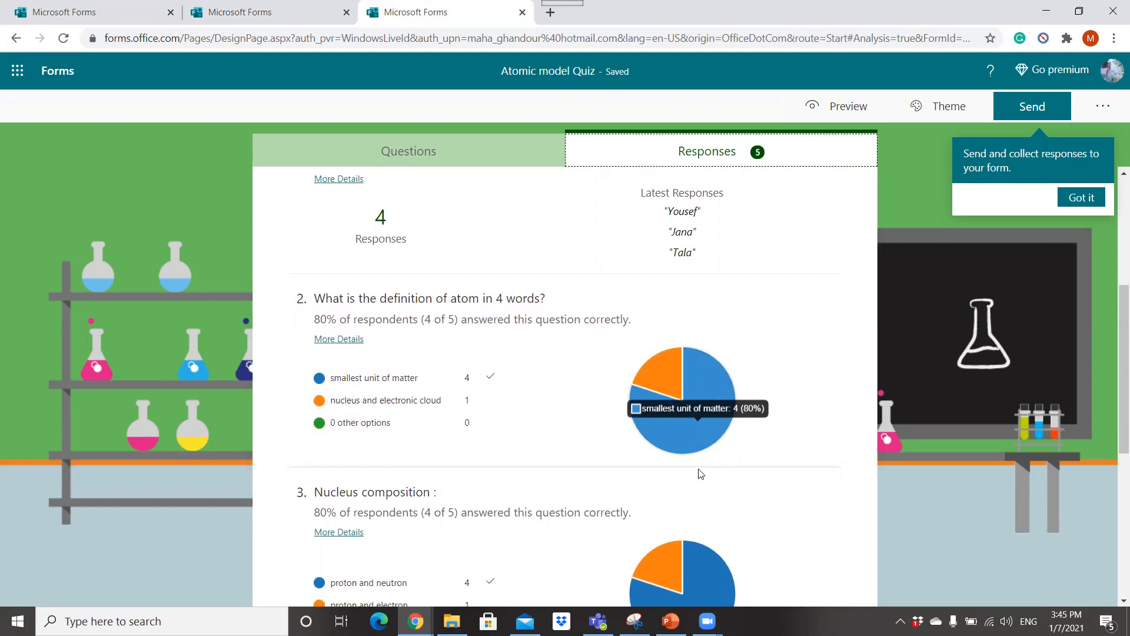
pyautogui.moveTo(1112, 416)
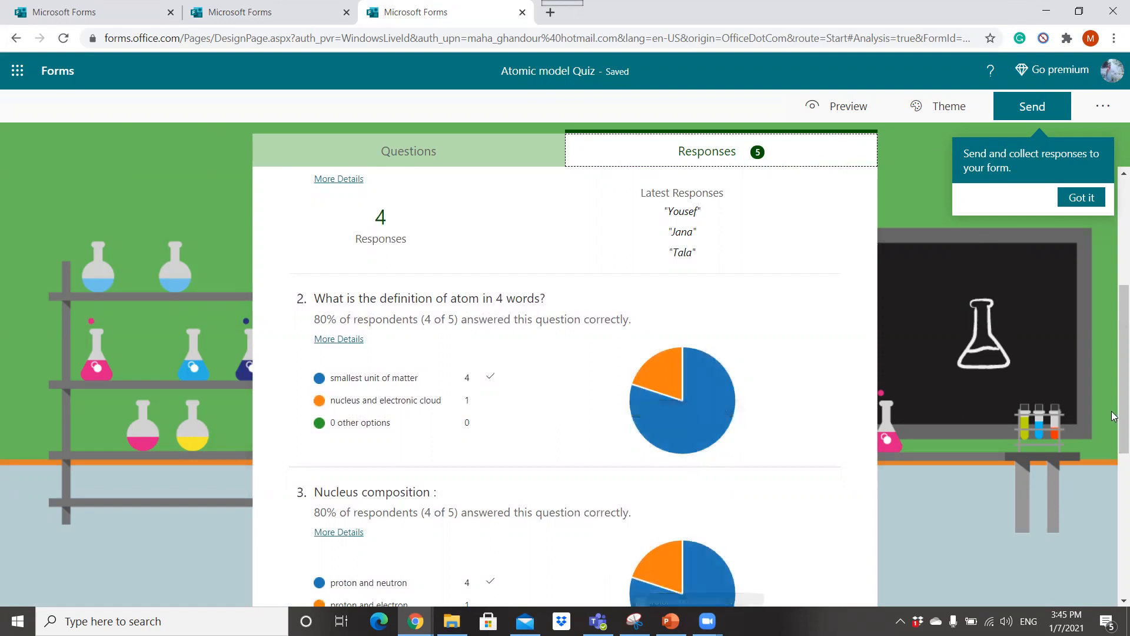
pyautogui.scroll(-3)
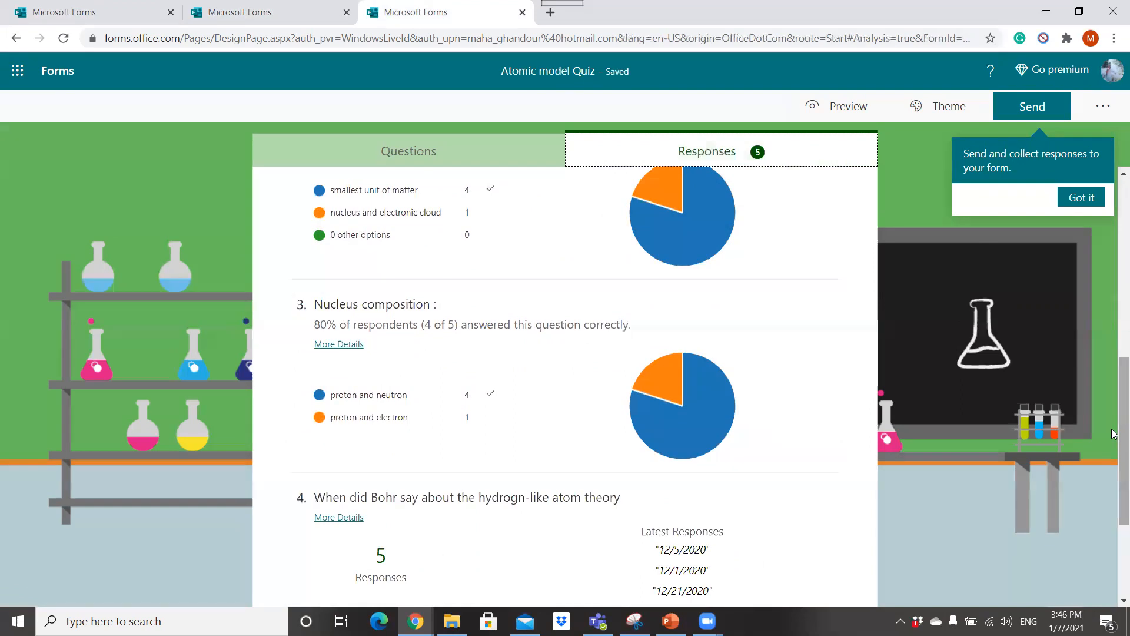
pyautogui.moveTo(683, 432)
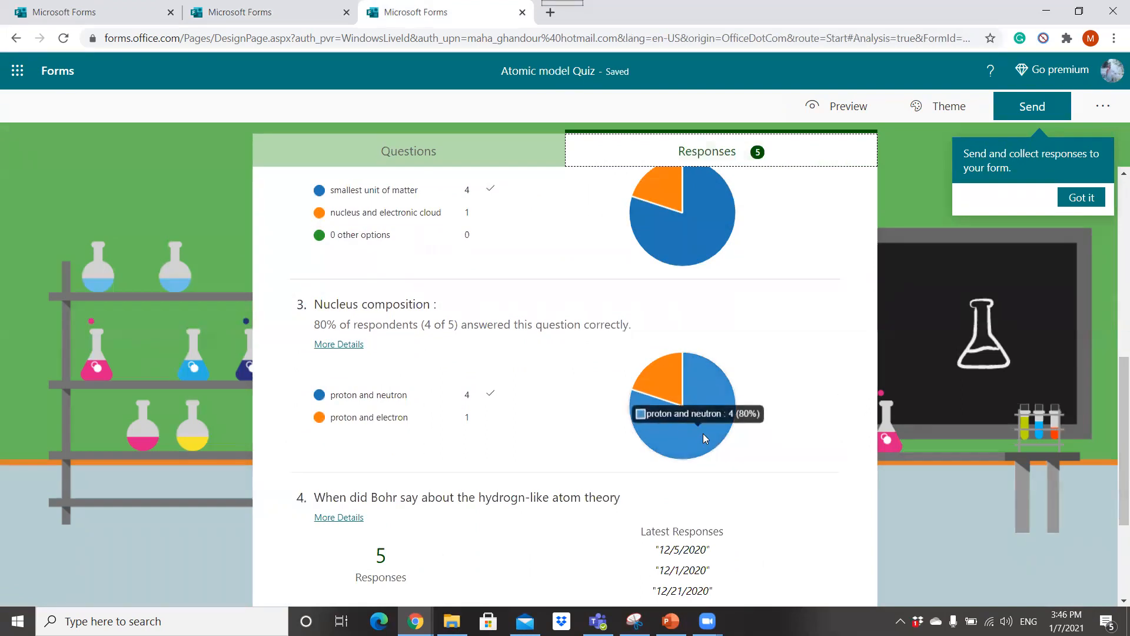
pyautogui.moveTo(656, 422)
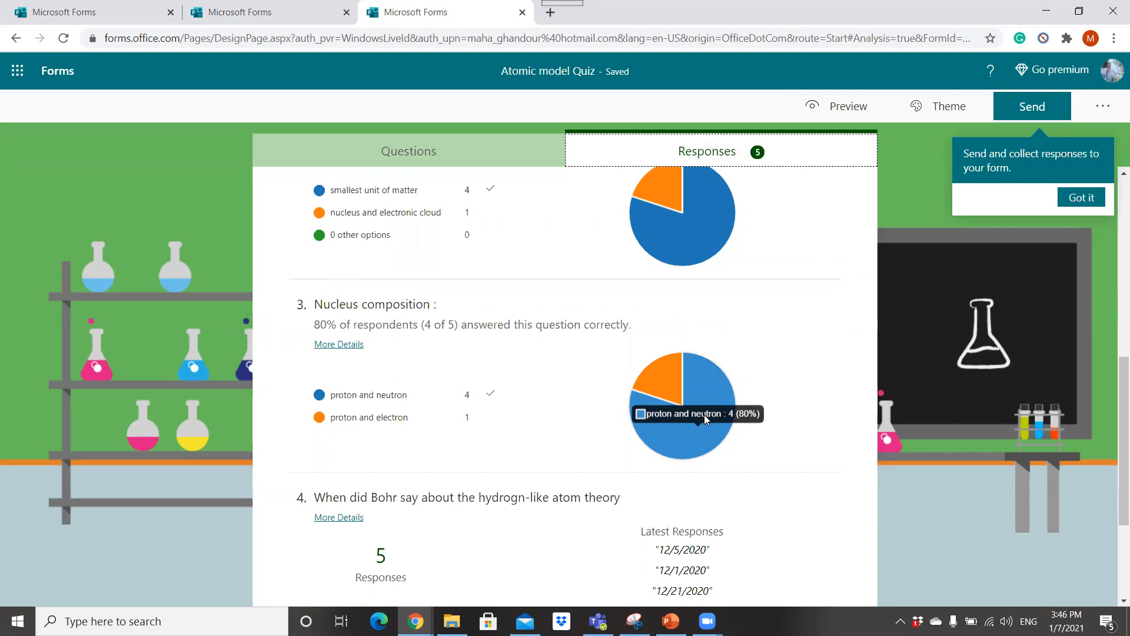
pyautogui.moveTo(701, 426)
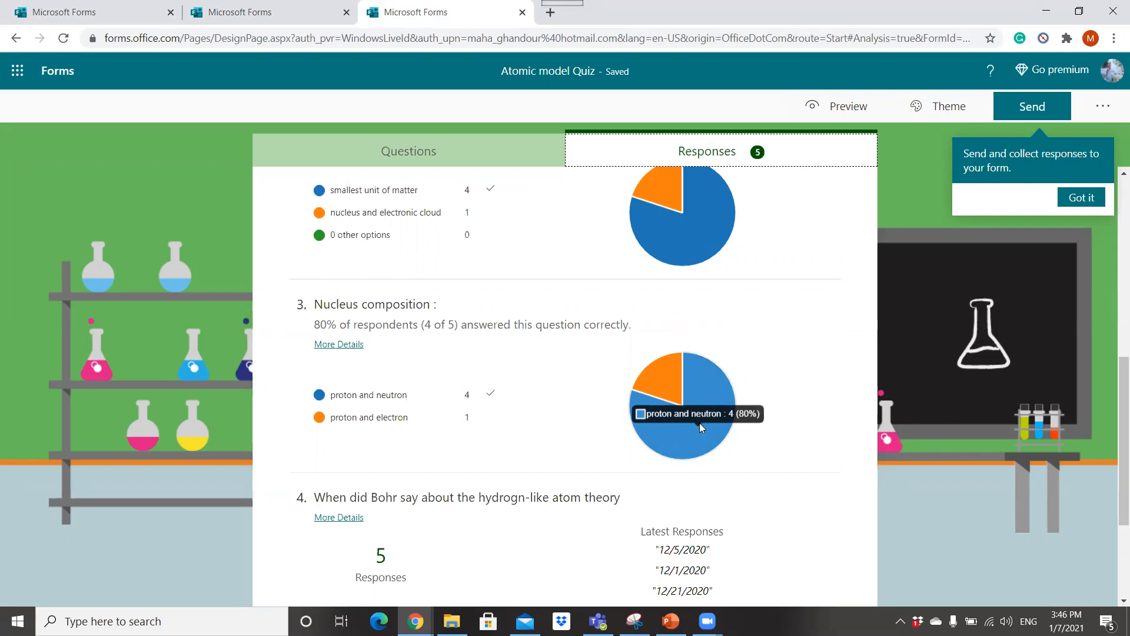
pyautogui.moveTo(1112, 418)
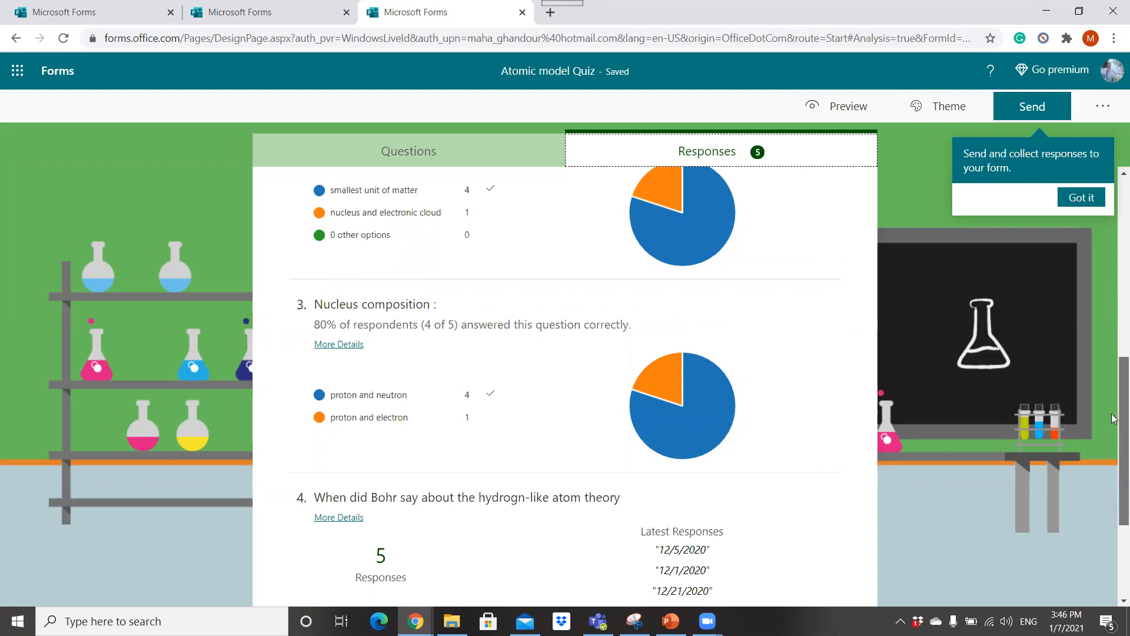
pyautogui.scroll(3)
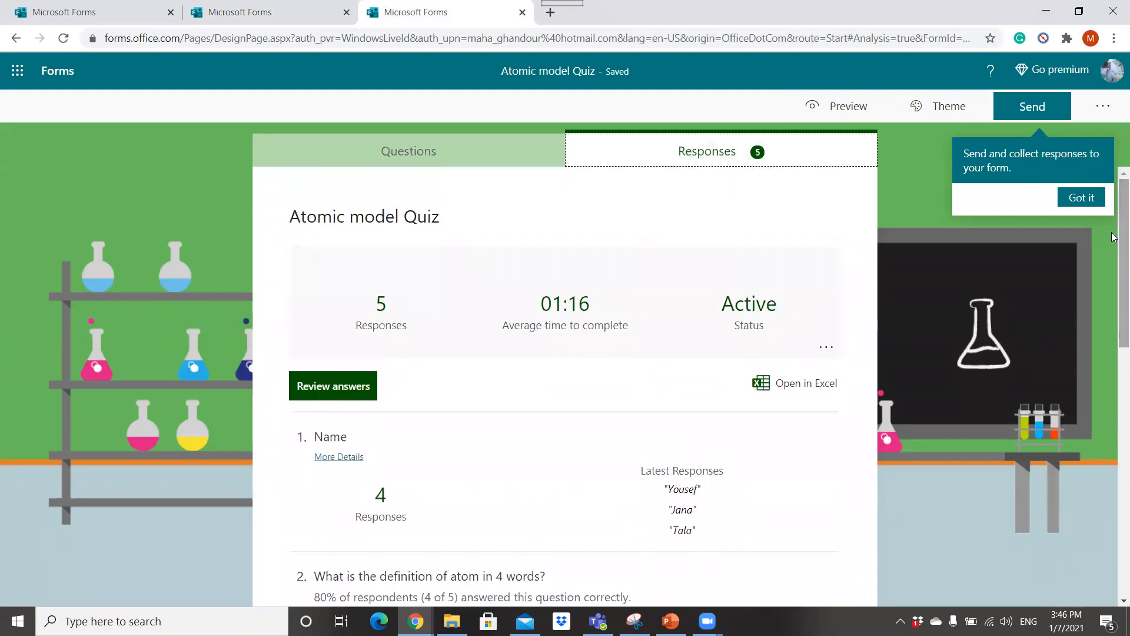
pyautogui.moveTo(549, 216)
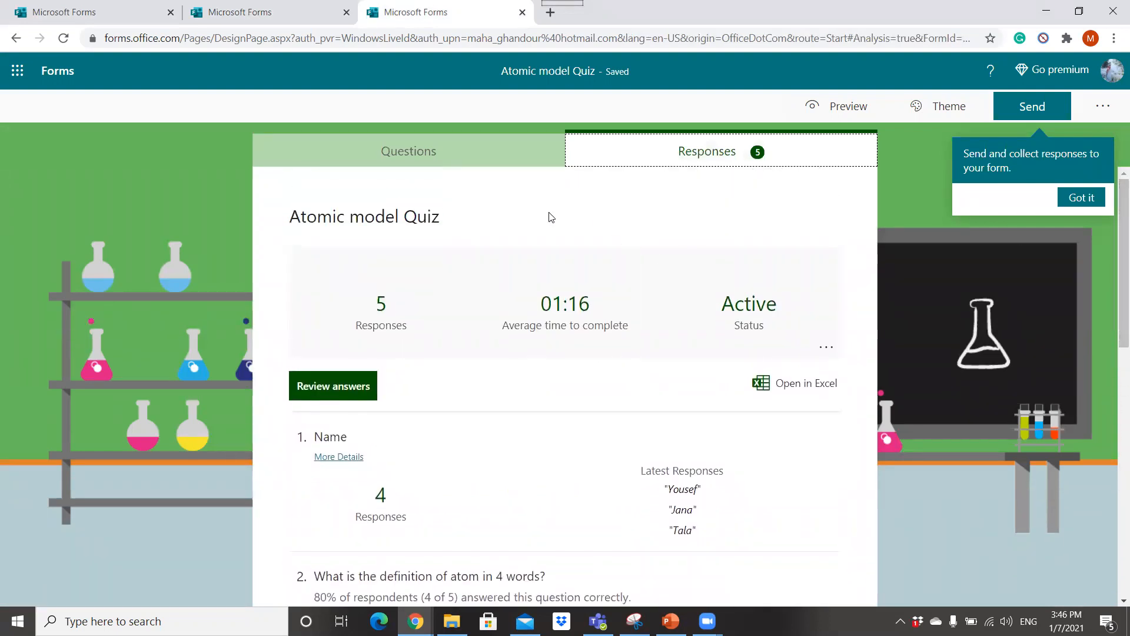
pyautogui.moveTo(599, 184)
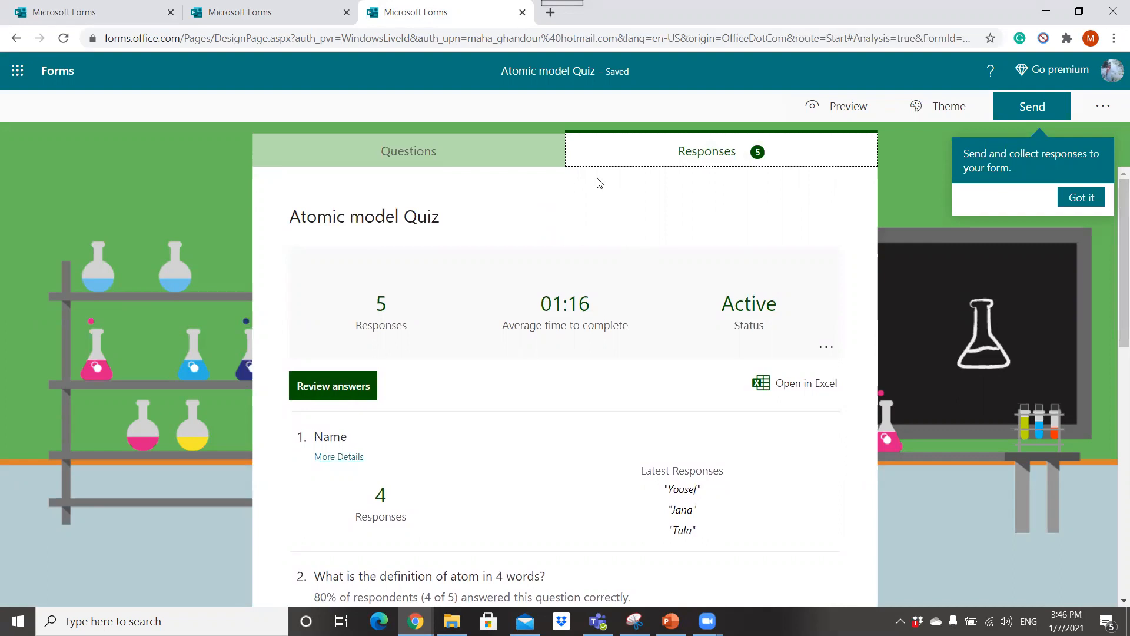
pyautogui.moveTo(792, 382)
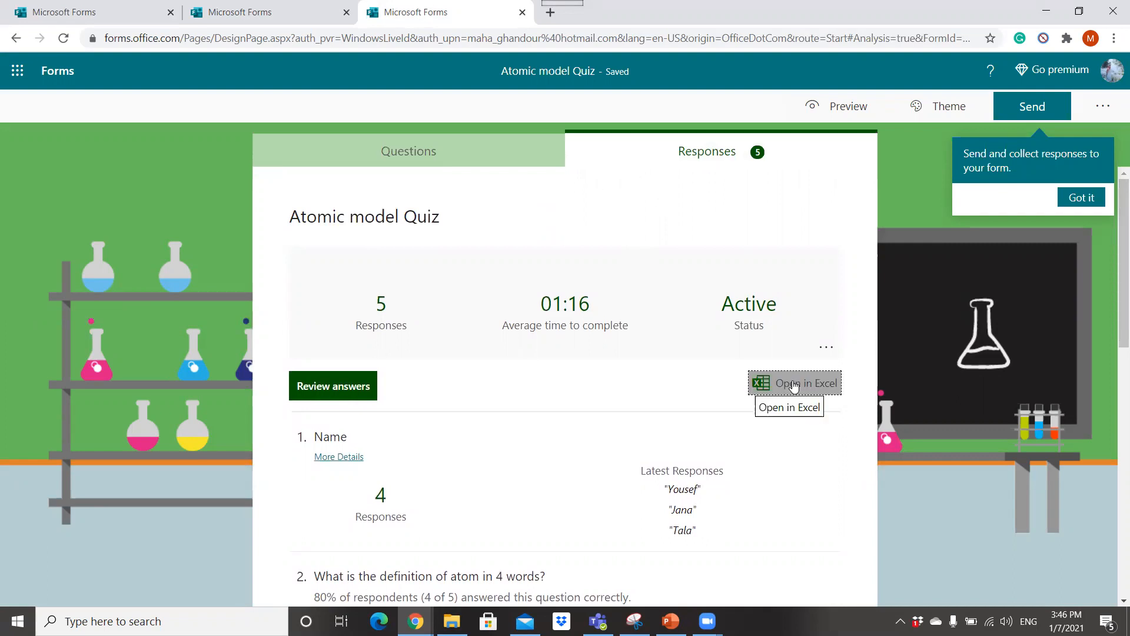
# Step: Try Open in Excel for the responses, then return to the quiz's questions
pyautogui.click(805, 383)
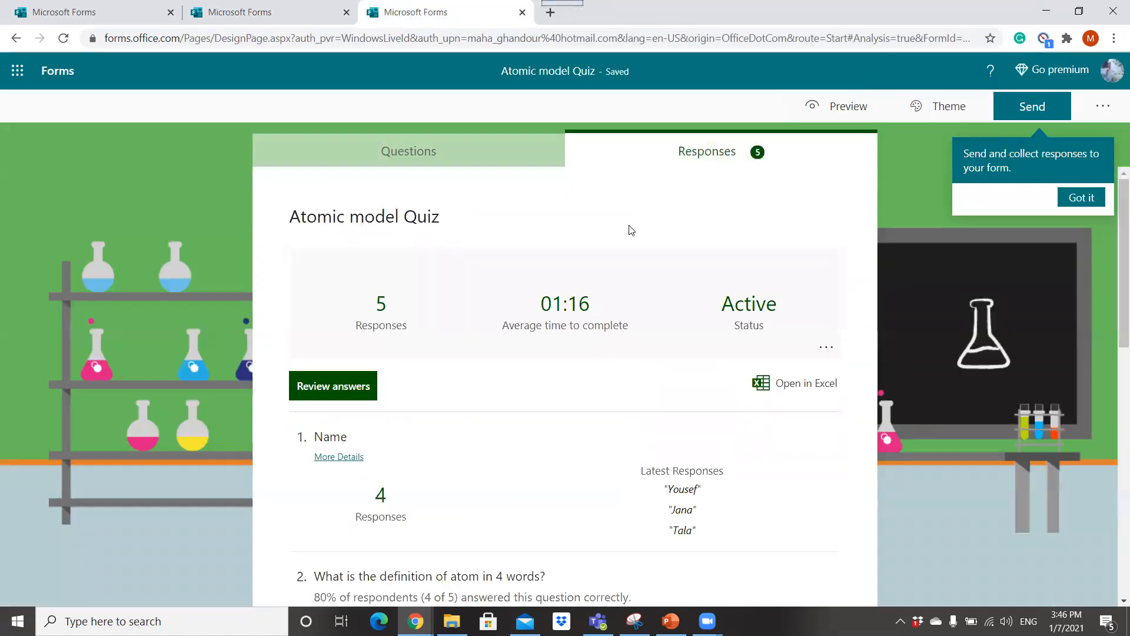
pyautogui.moveTo(663, 113)
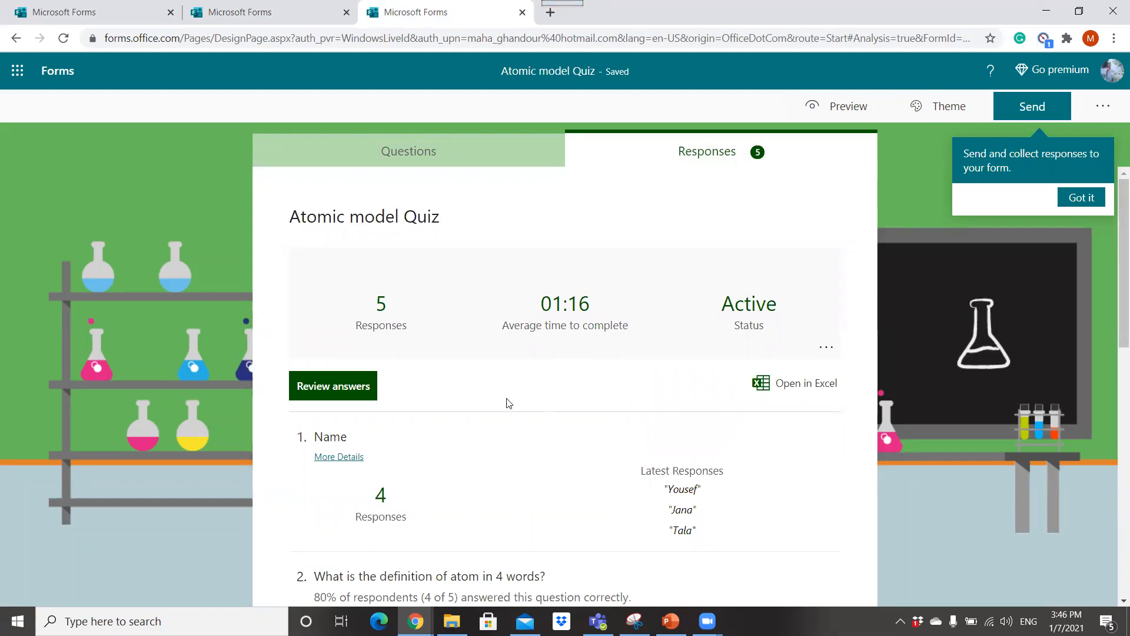
pyautogui.moveTo(735, 188)
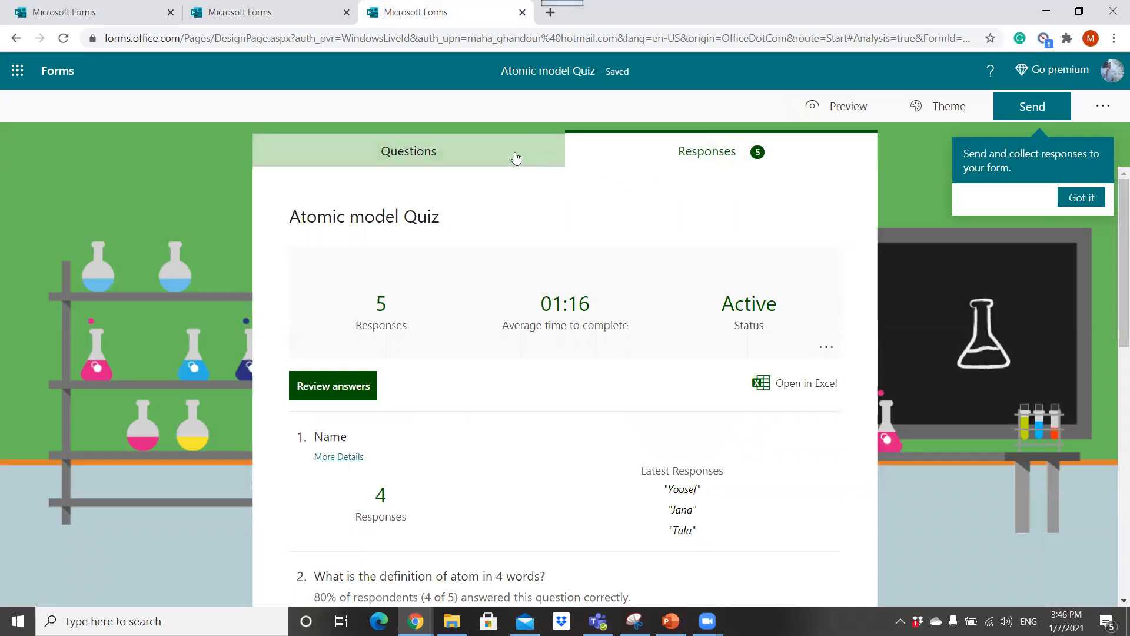
pyautogui.click(408, 150)
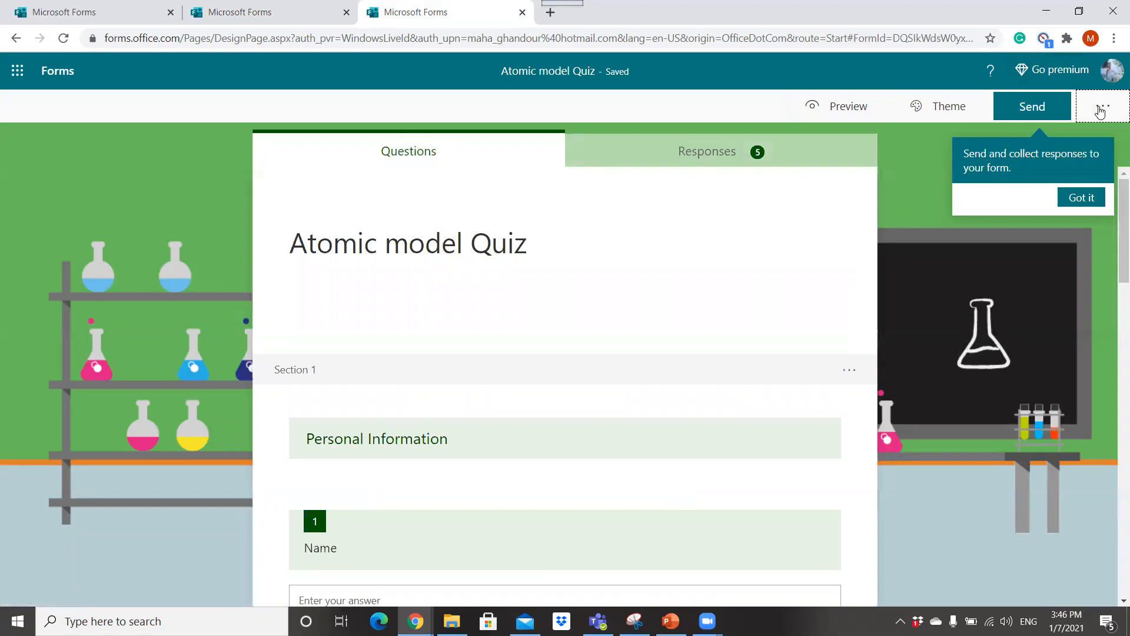
pyautogui.click(1102, 106)
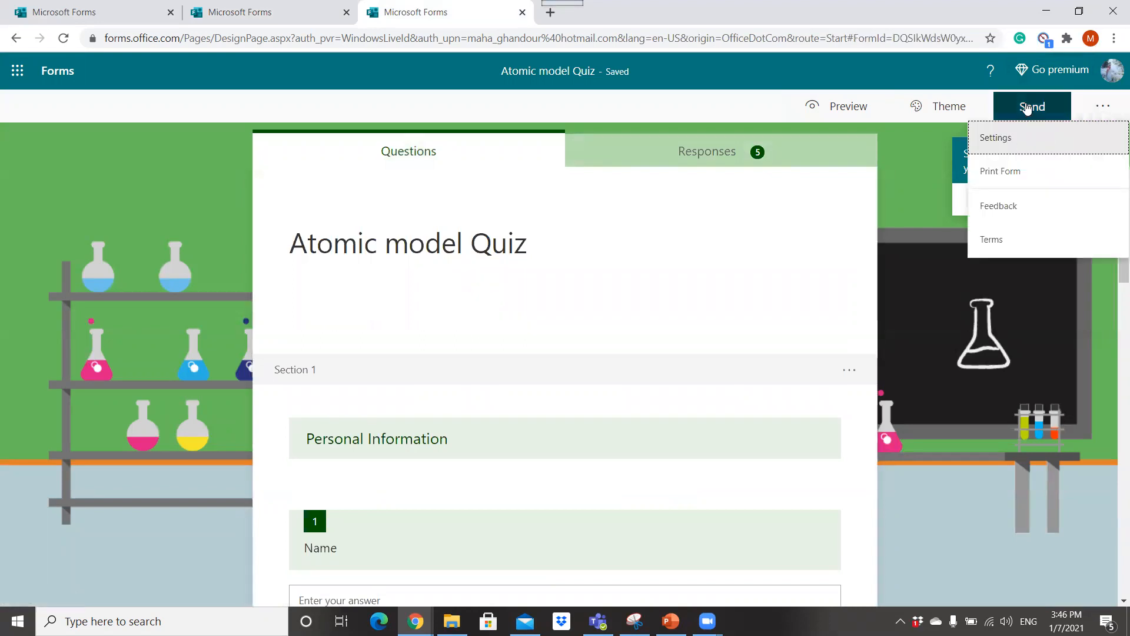
pyautogui.click(1032, 106)
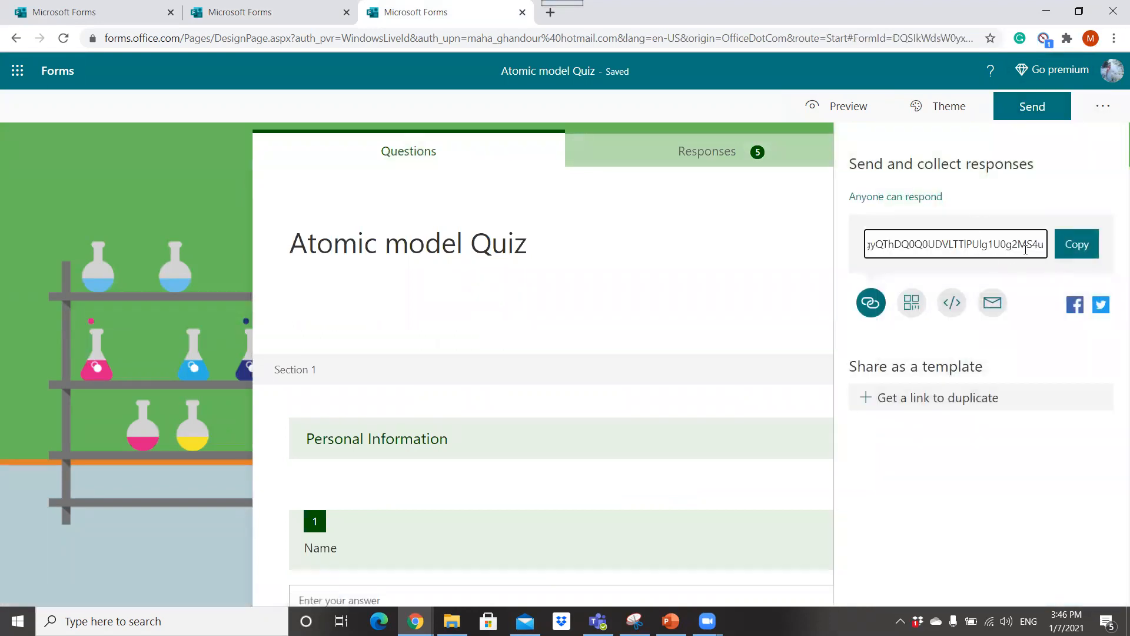
pyautogui.moveTo(951, 302)
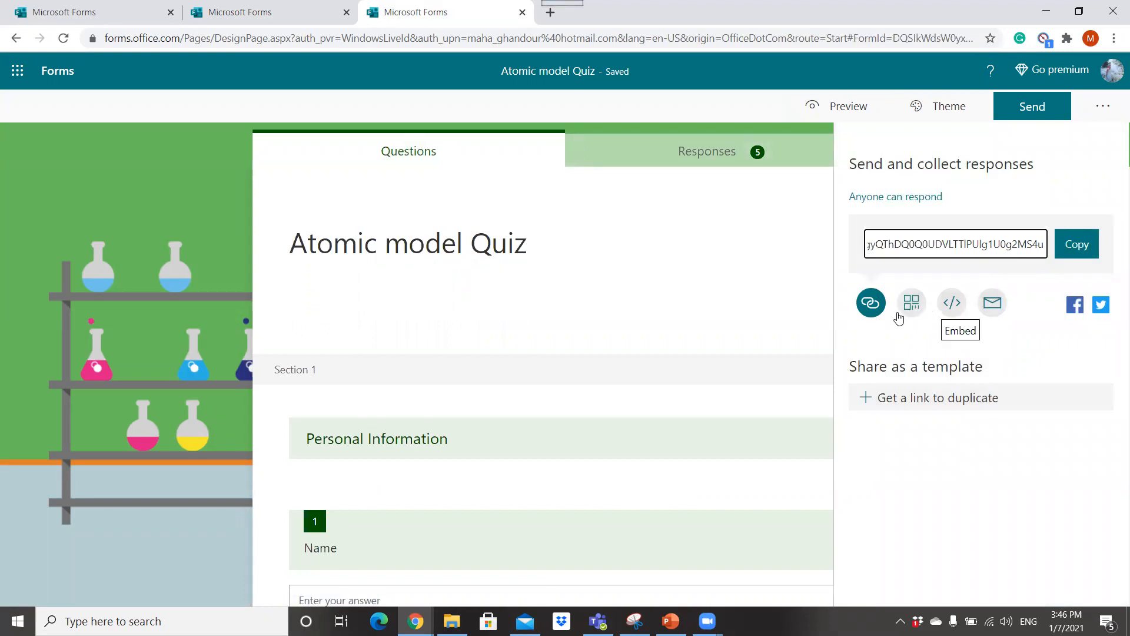
pyautogui.moveTo(961, 378)
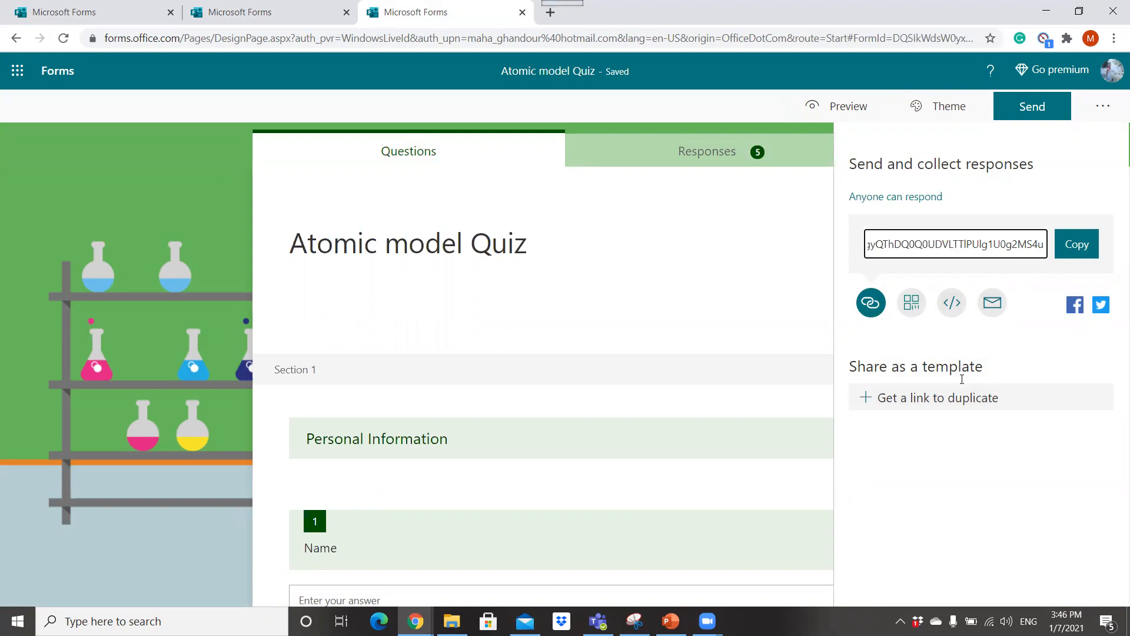
pyautogui.moveTo(937, 396)
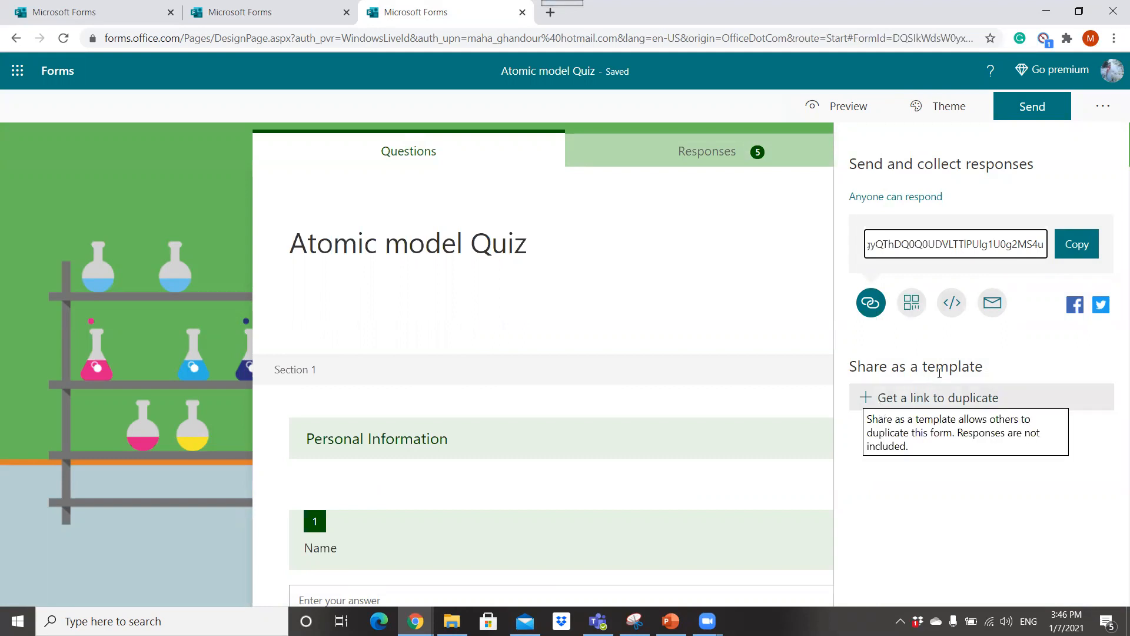
pyautogui.click(1102, 105)
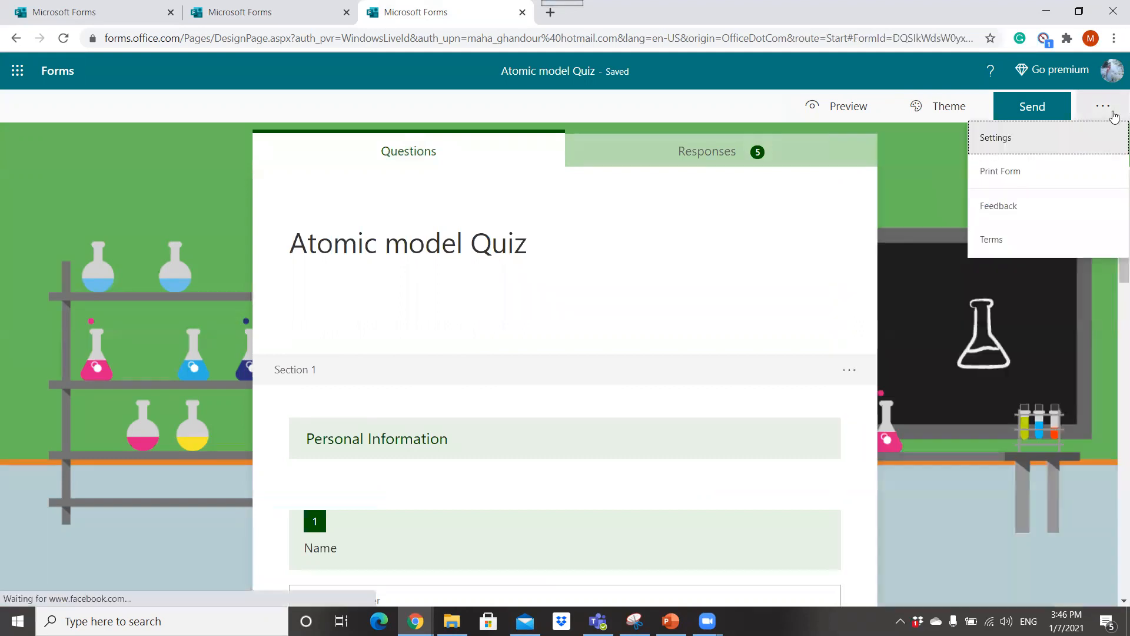
pyautogui.click(849, 106)
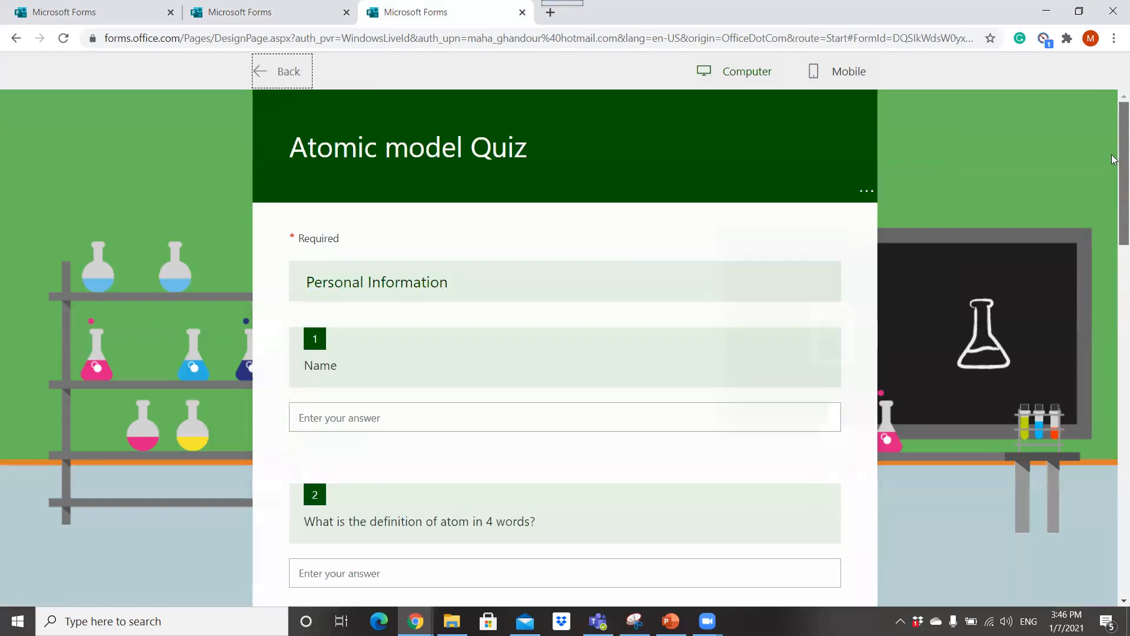
pyautogui.moveTo(767, 118)
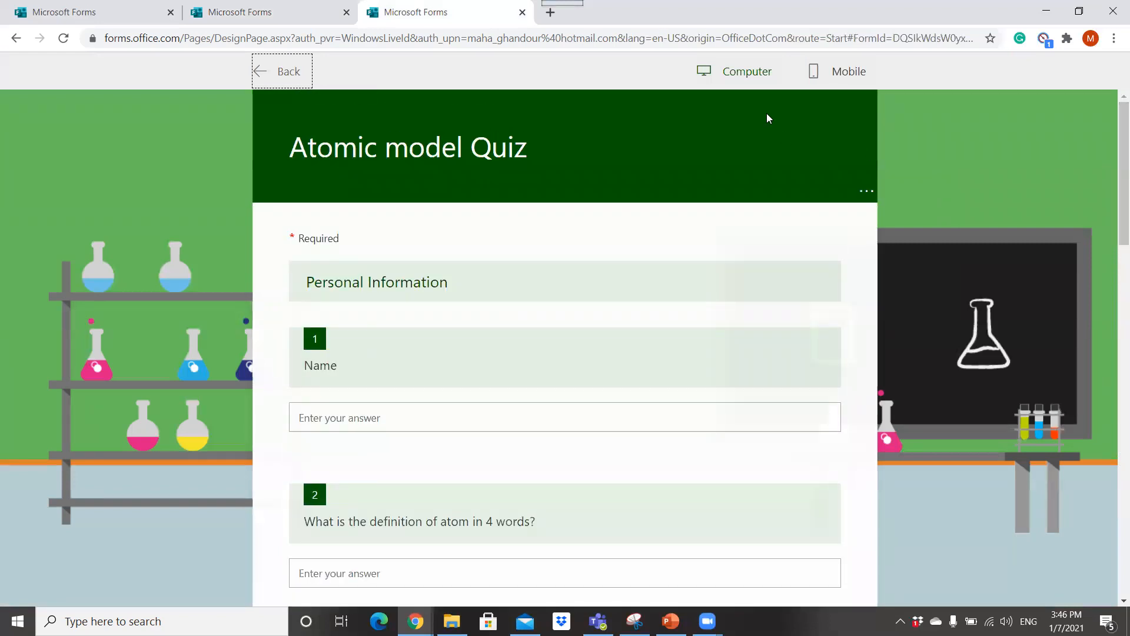
pyautogui.moveTo(752, 109)
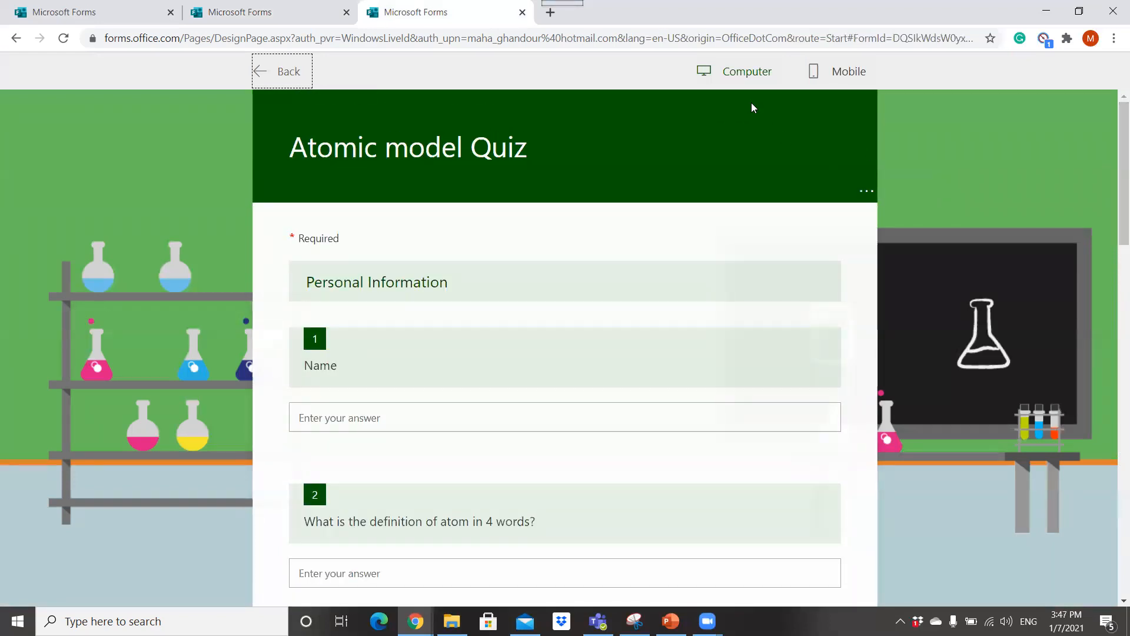
# Step: Preview the quiz in Computer view, then in Mobile view down to the Submit button
pyautogui.click(848, 71)
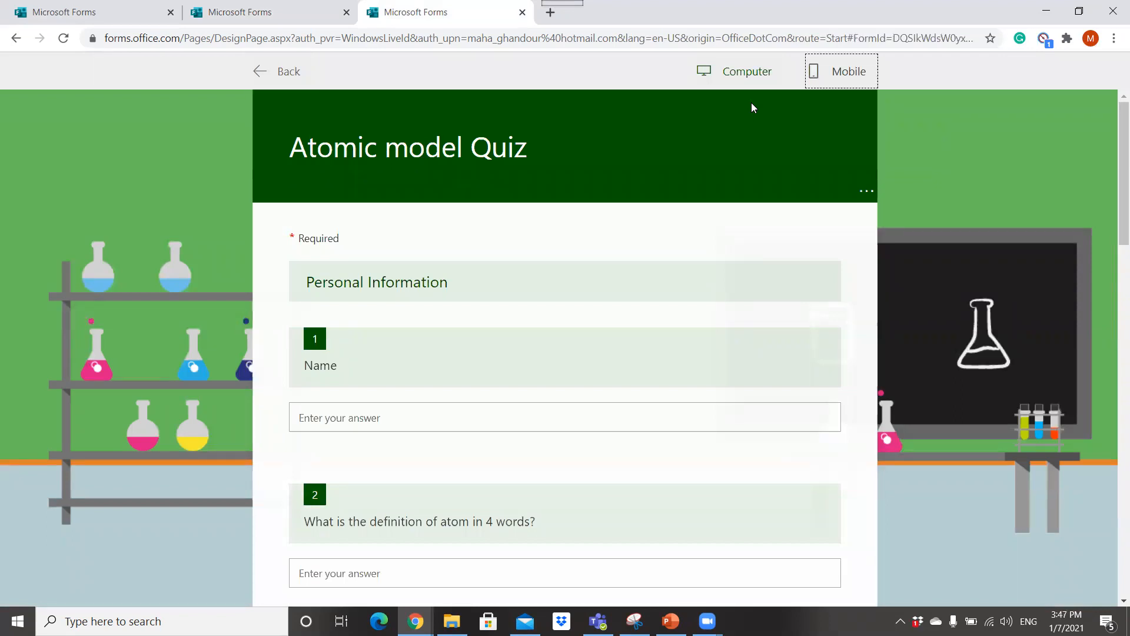
pyautogui.click(848, 71)
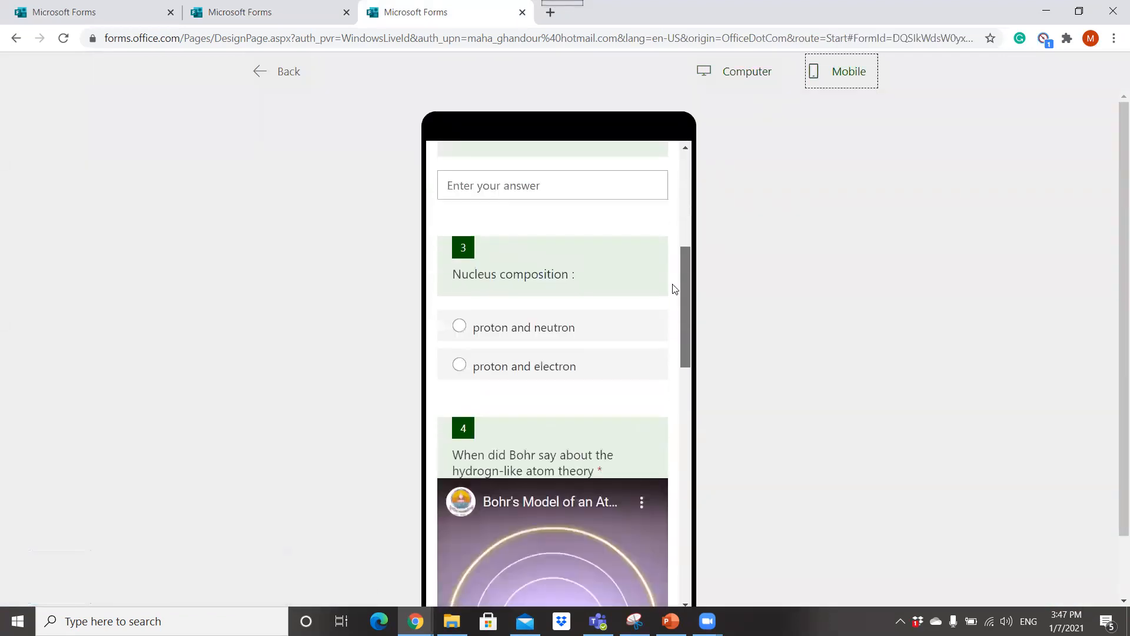
pyautogui.scroll(-3)
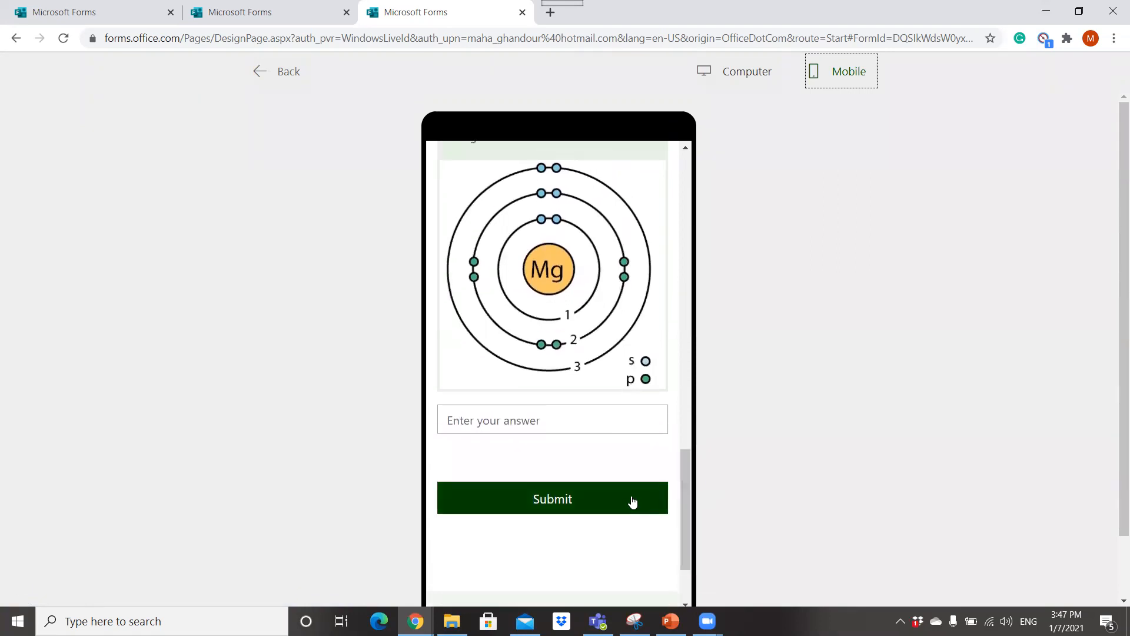
pyautogui.moveTo(690, 374)
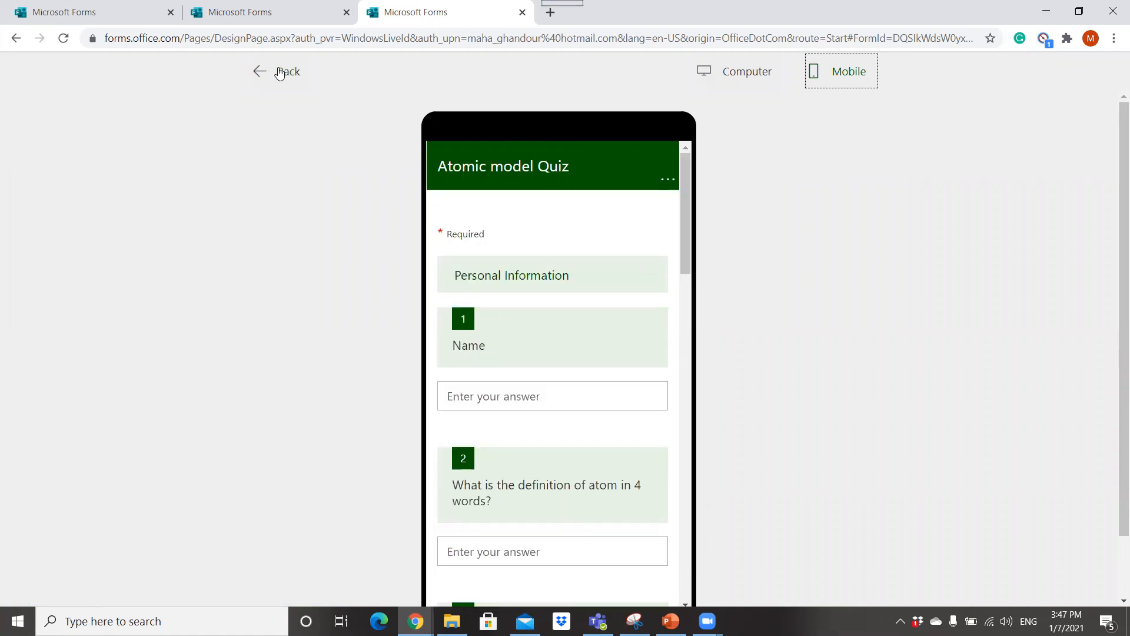
# Step: Leave the preview, return to the Responses summary and show its more-options menu
pyautogui.click(286, 72)
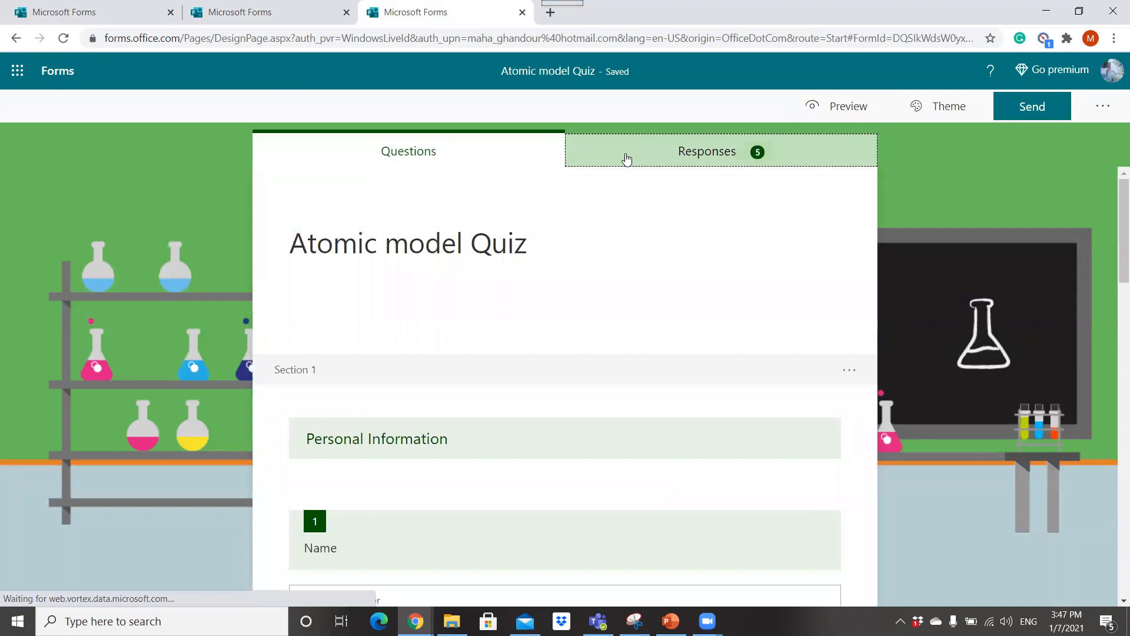
pyautogui.click(706, 151)
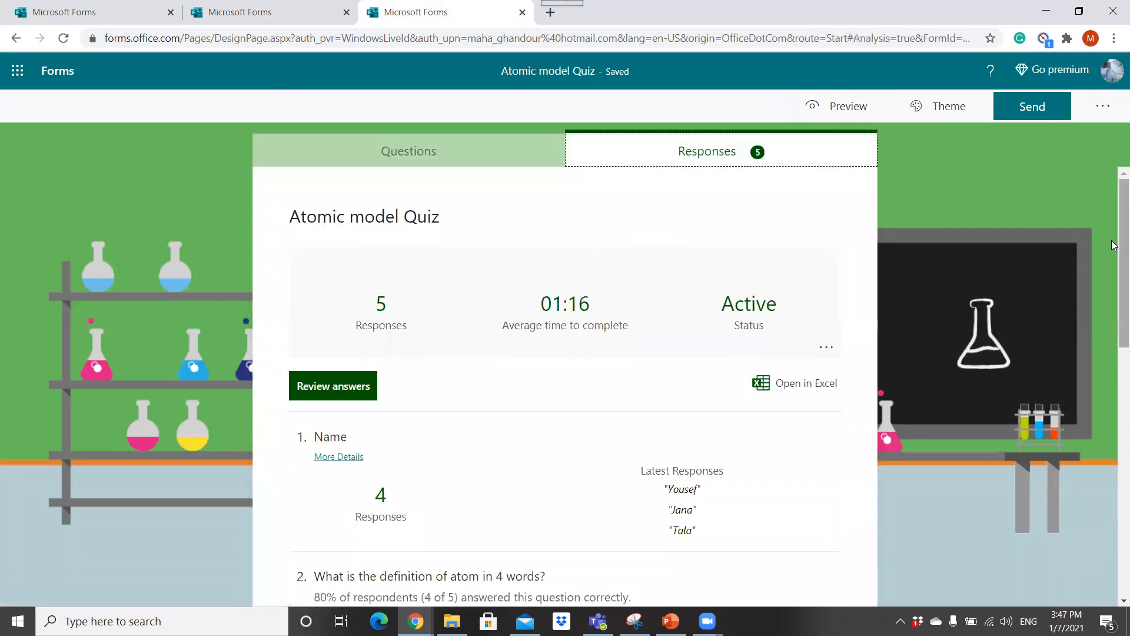
pyautogui.scroll(-3)
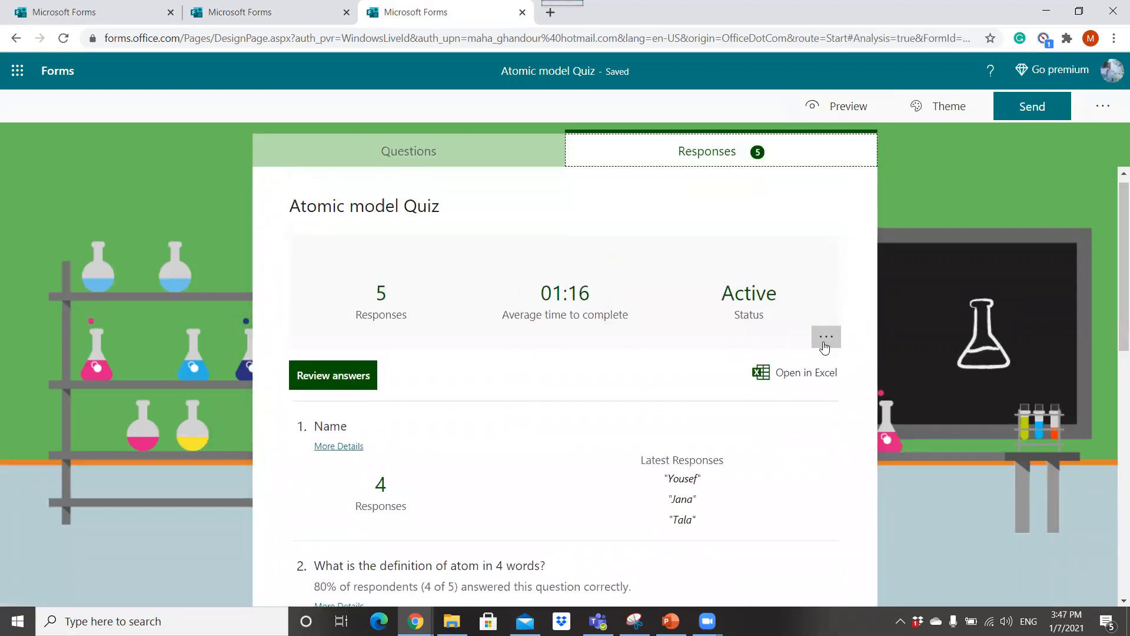
pyautogui.click(826, 337)
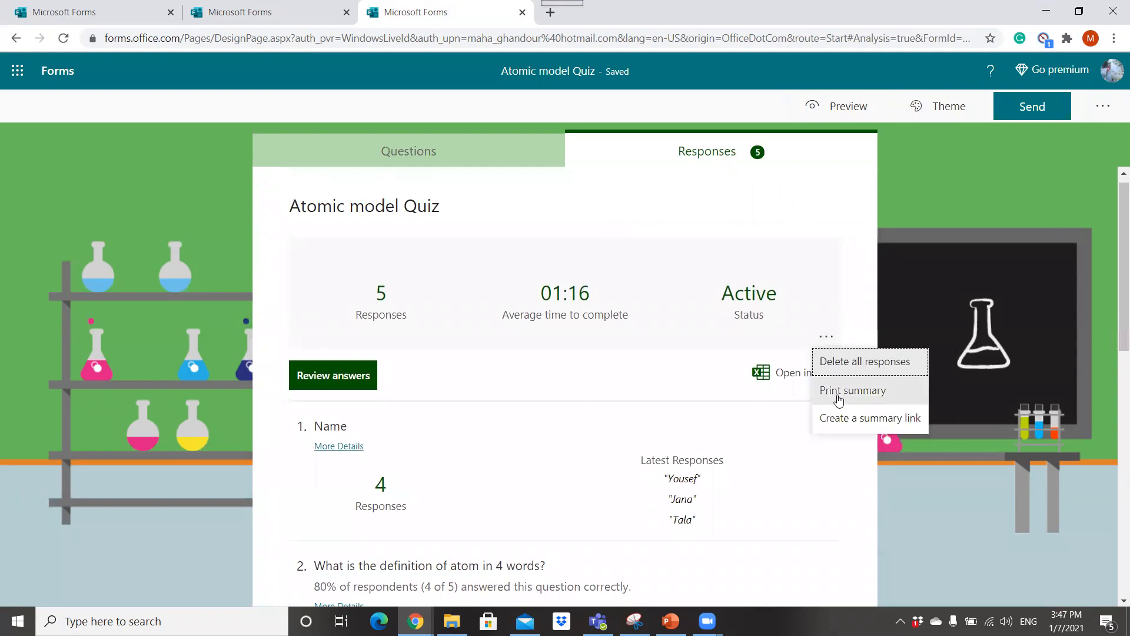
# Step: Choose Print summary and review the two previewed pages of results in the print dialog
pyautogui.click(852, 390)
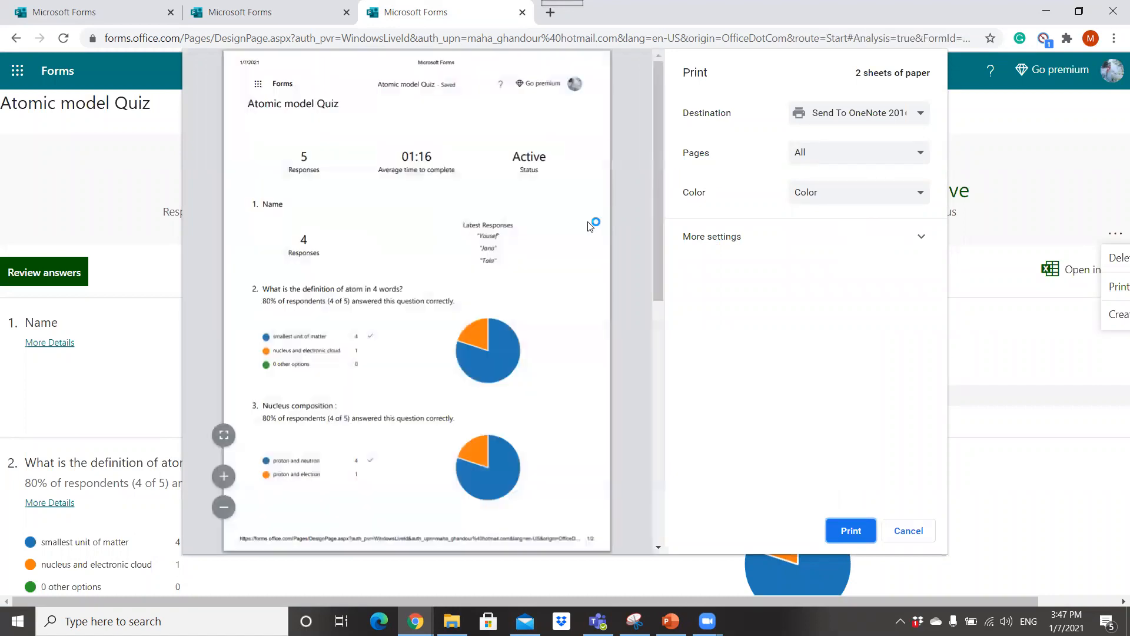
pyautogui.scroll(-3)
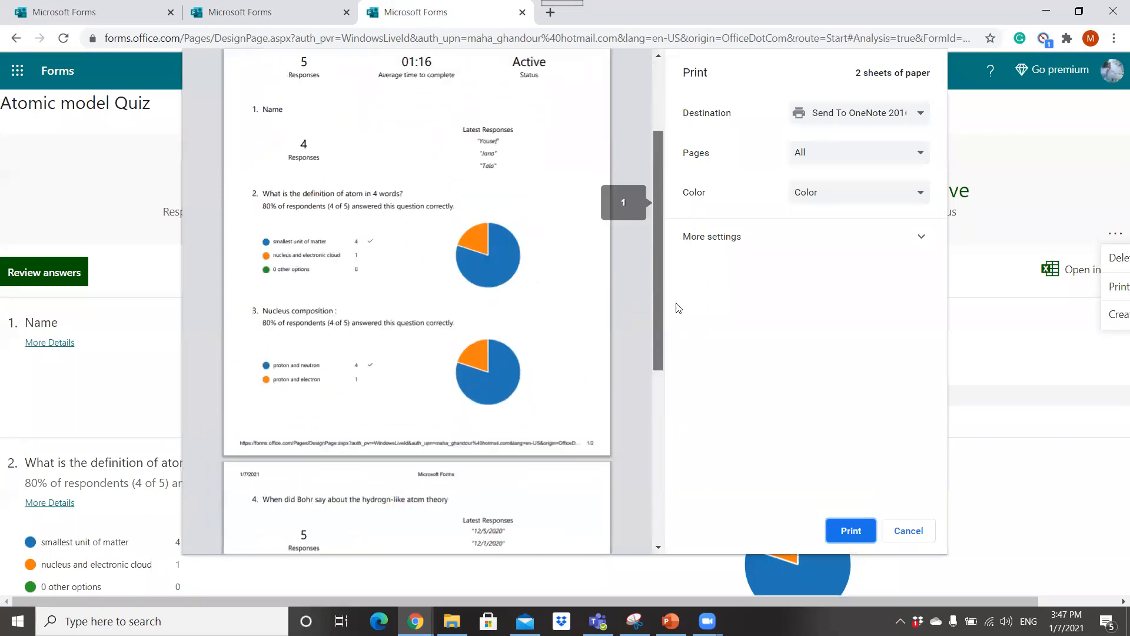
pyautogui.scroll(-3)
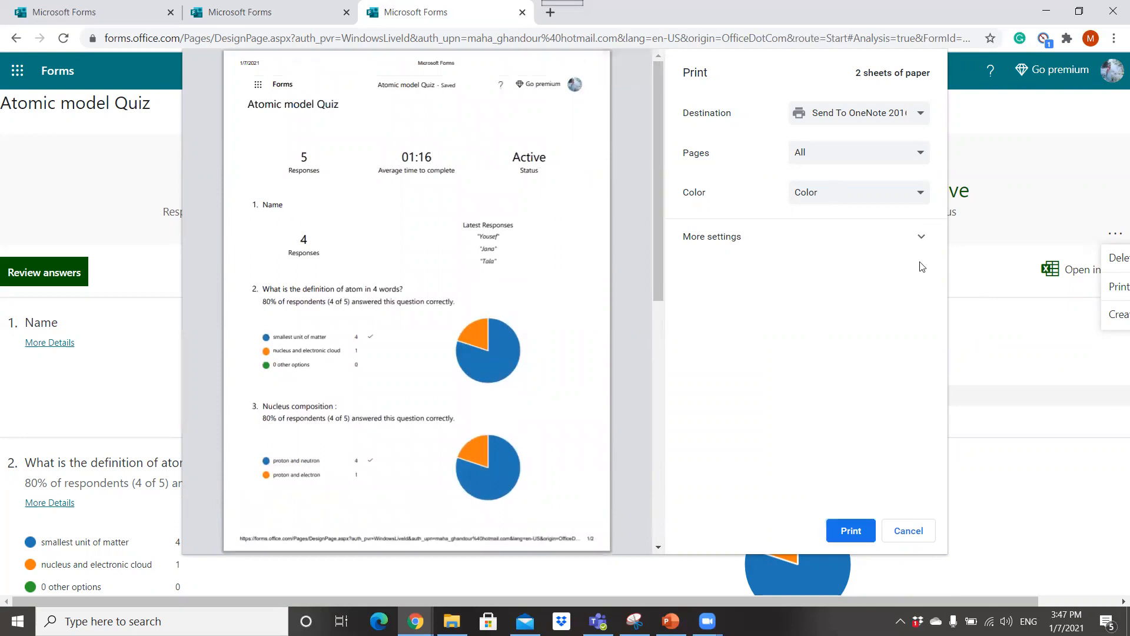
pyautogui.moveTo(575, 108)
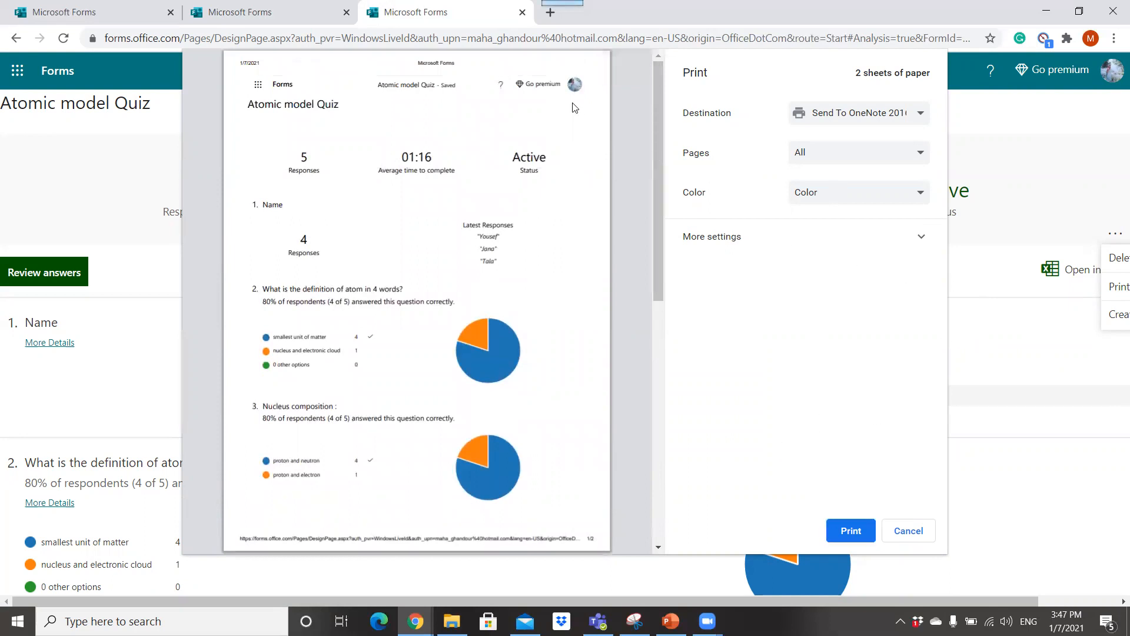